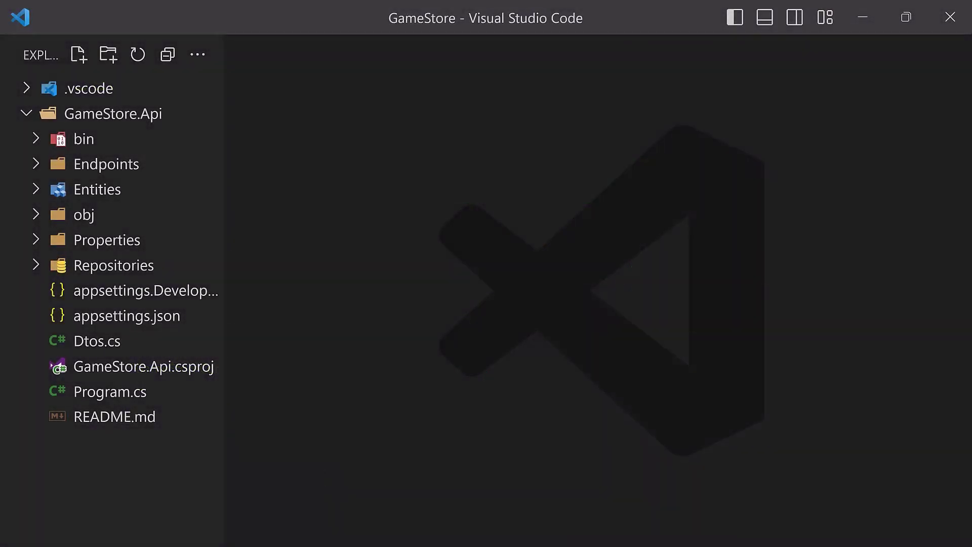
pyautogui.moveTo(514, 379)
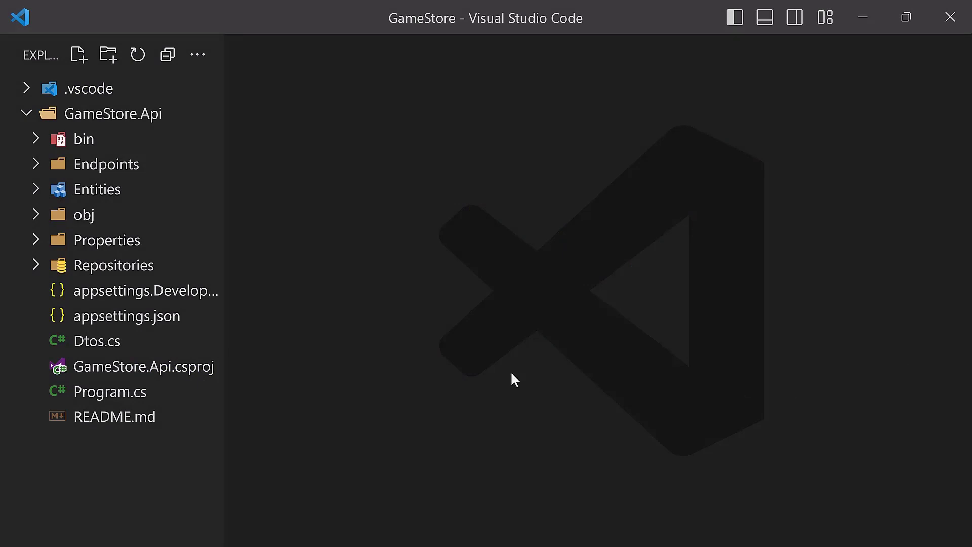
pyautogui.moveTo(409, 233)
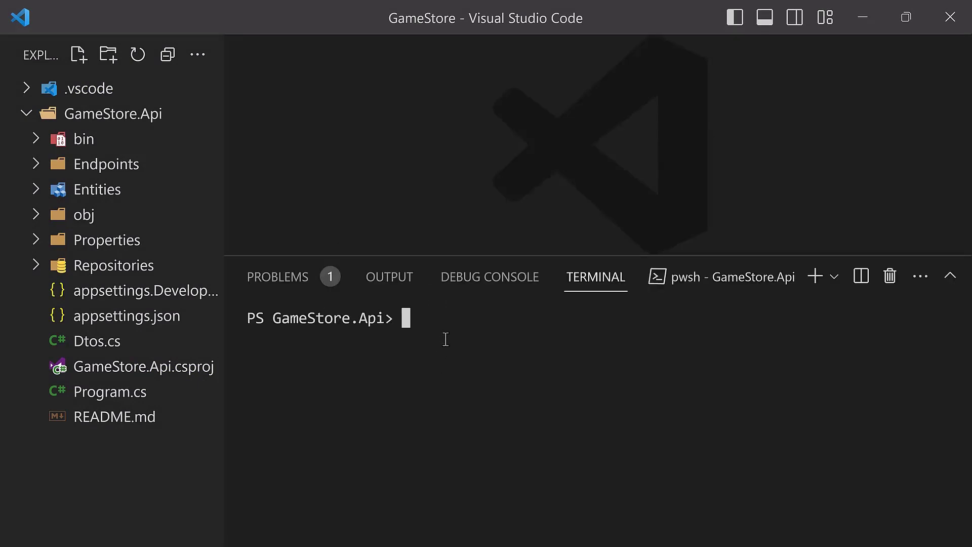
pyautogui.moveTo(449, 333)
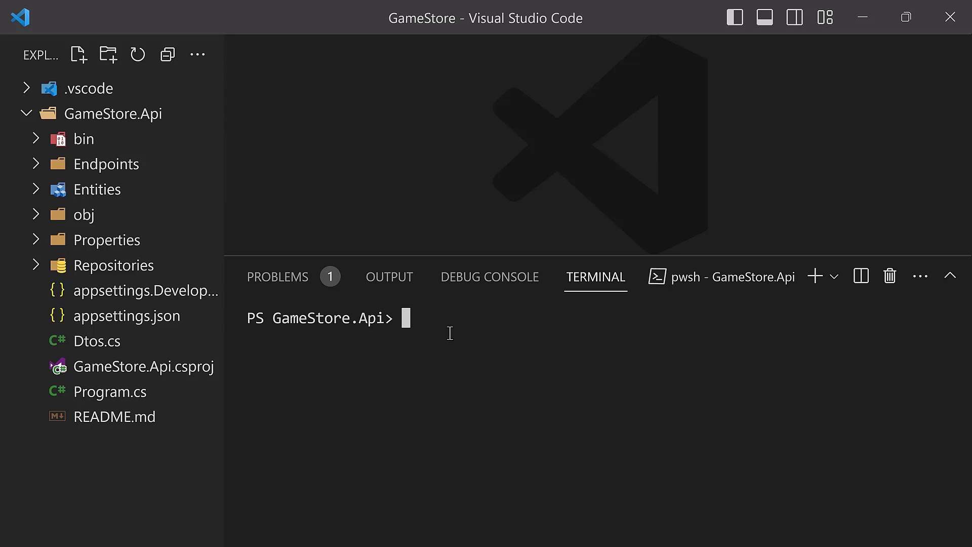
# Step: Run 'dotnet user-secrets init' in the terminal for the GameStore.Api project
pyautogui.write('dotnet')
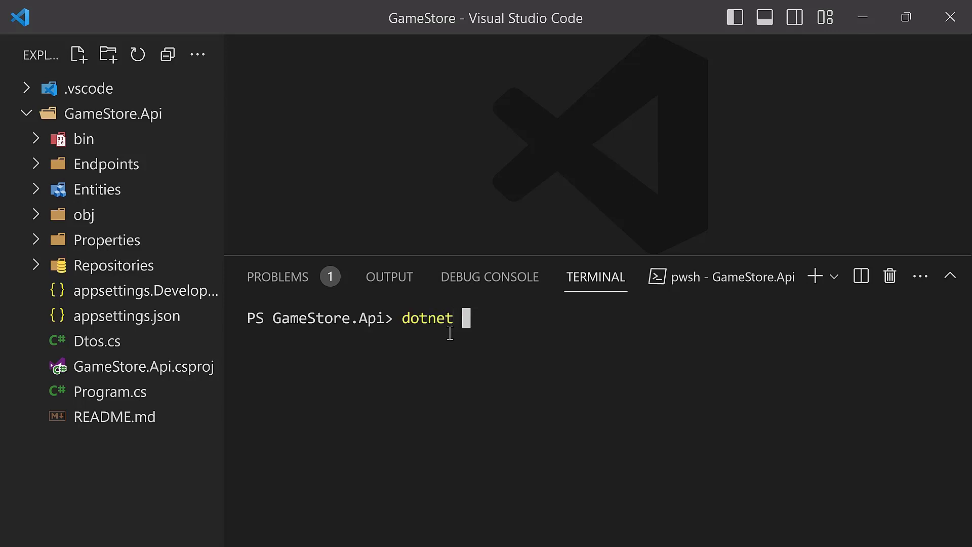
pyautogui.write('user-secrets')
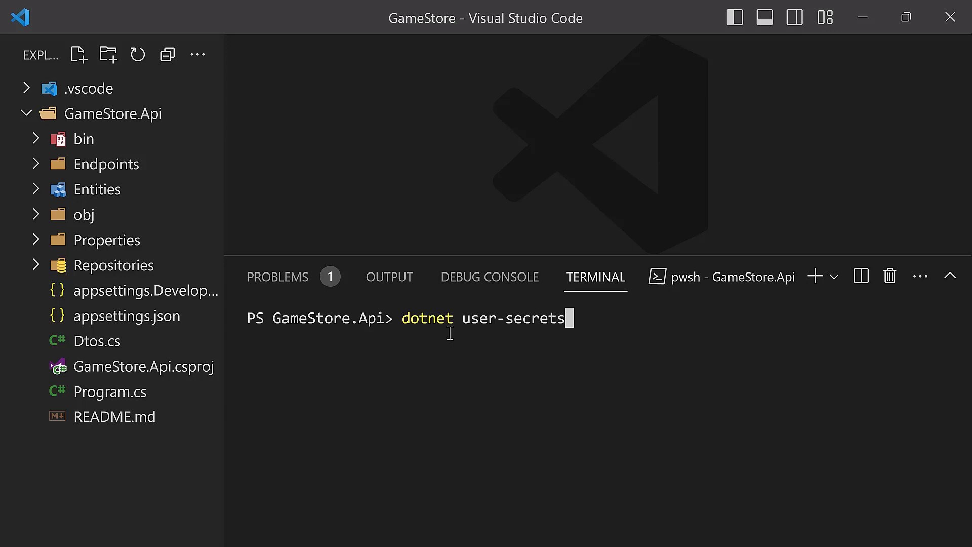
pyautogui.write('init')
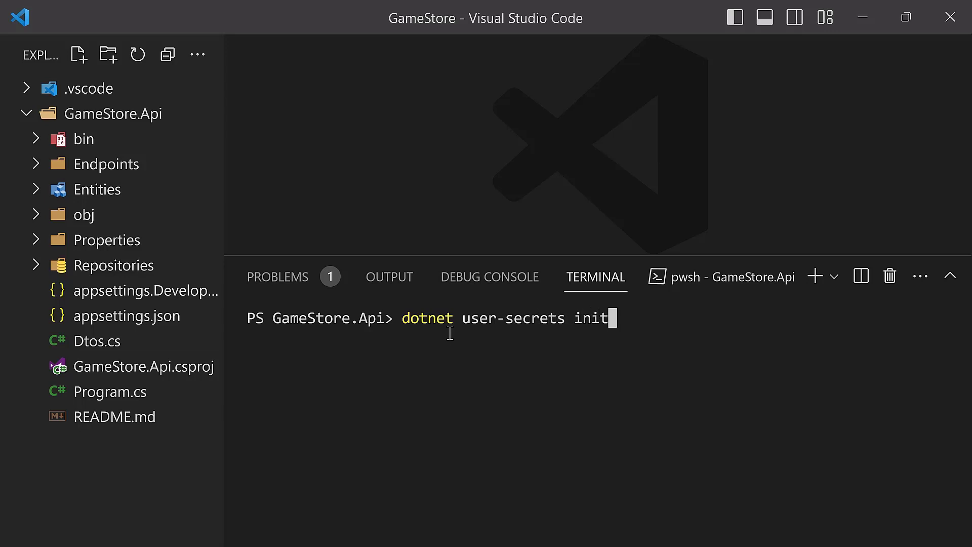
pyautogui.moveTo(384, 317)
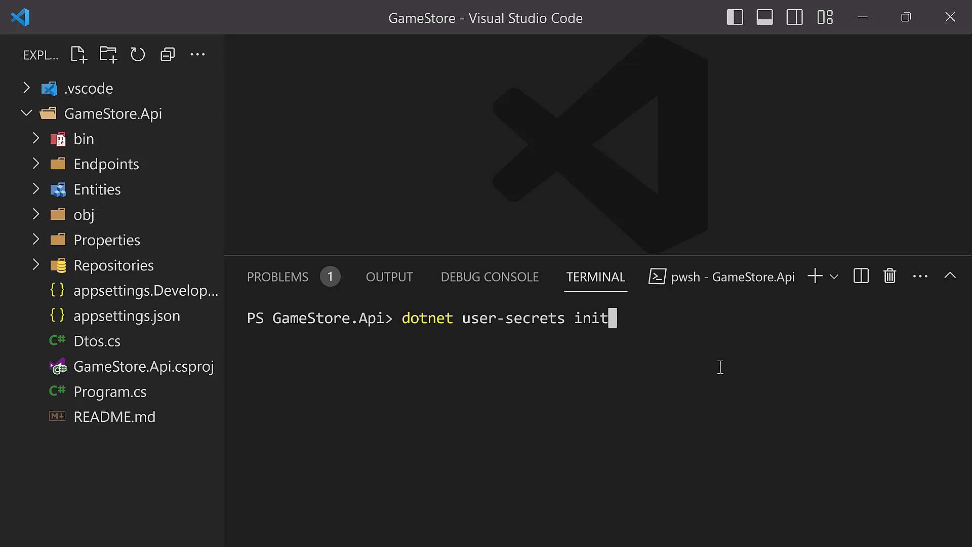
pyautogui.press('Return')
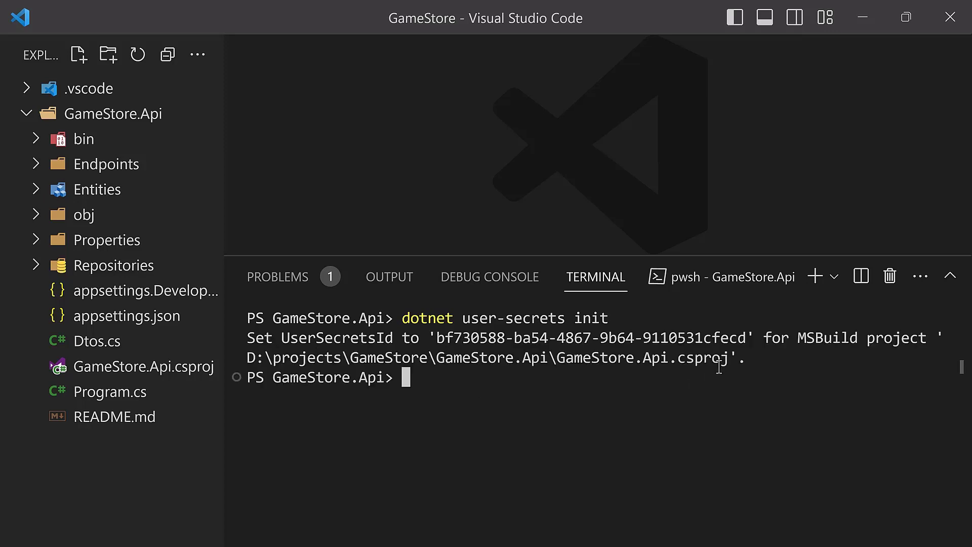
pyautogui.moveTo(629, 382)
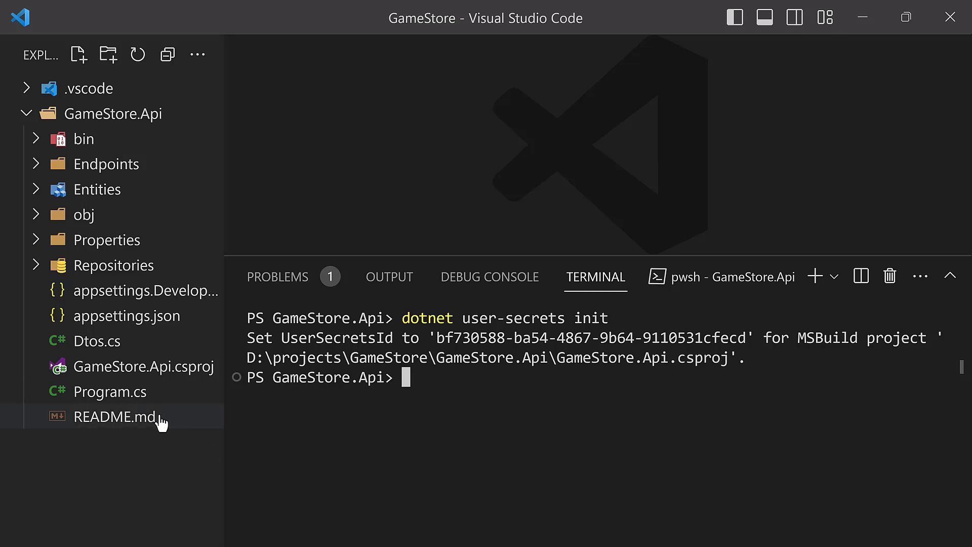
# Step: Open GameStore.Api.csproj to view the newly added UserSecretsId entry
pyautogui.click(143, 366)
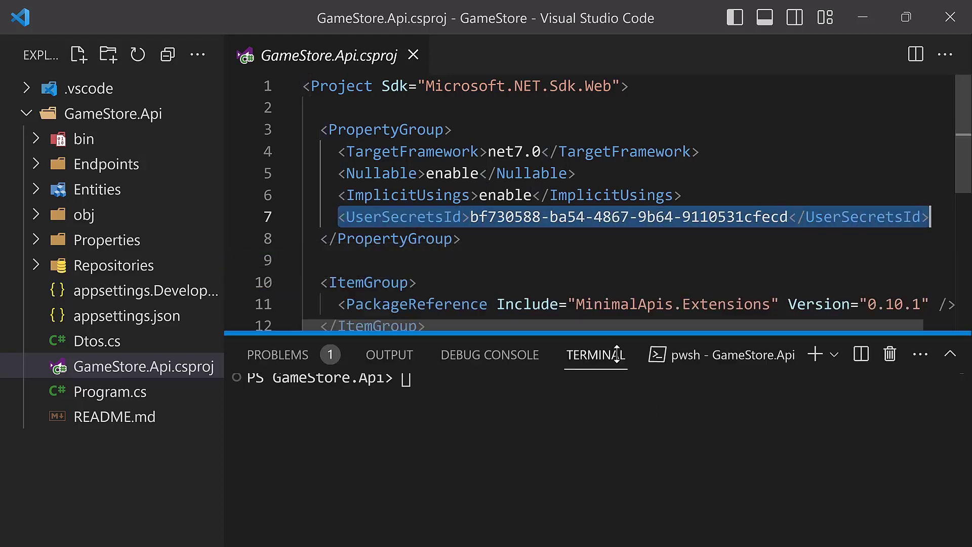
pyautogui.write('dotnet user-secrets init')
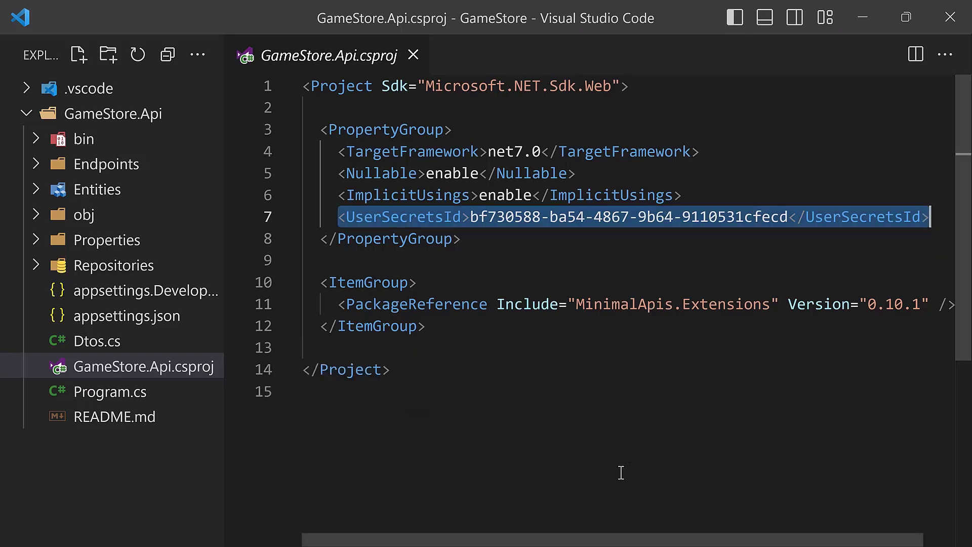
pyautogui.moveTo(412, 55)
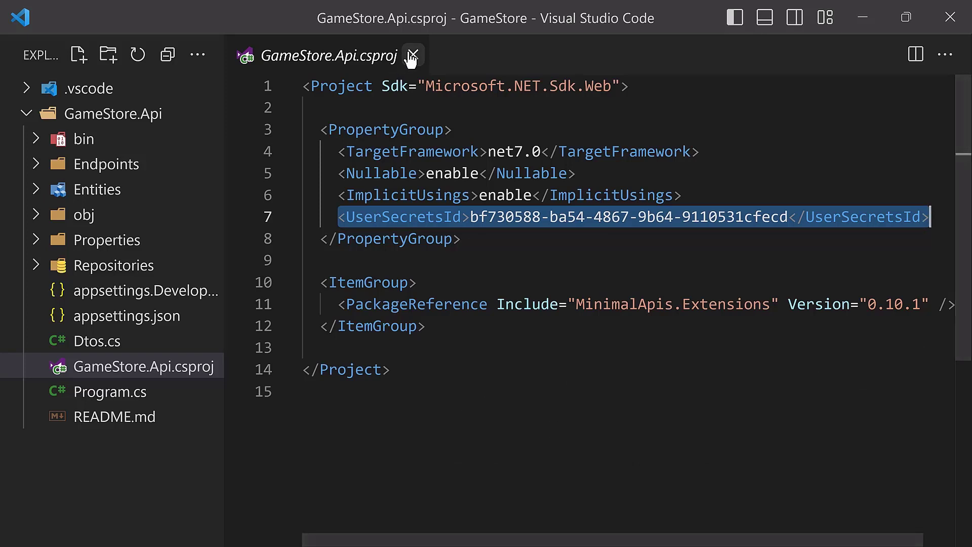
# Step: Add the README heading '## Setting the connection string to secret manager'
pyautogui.click(413, 55)
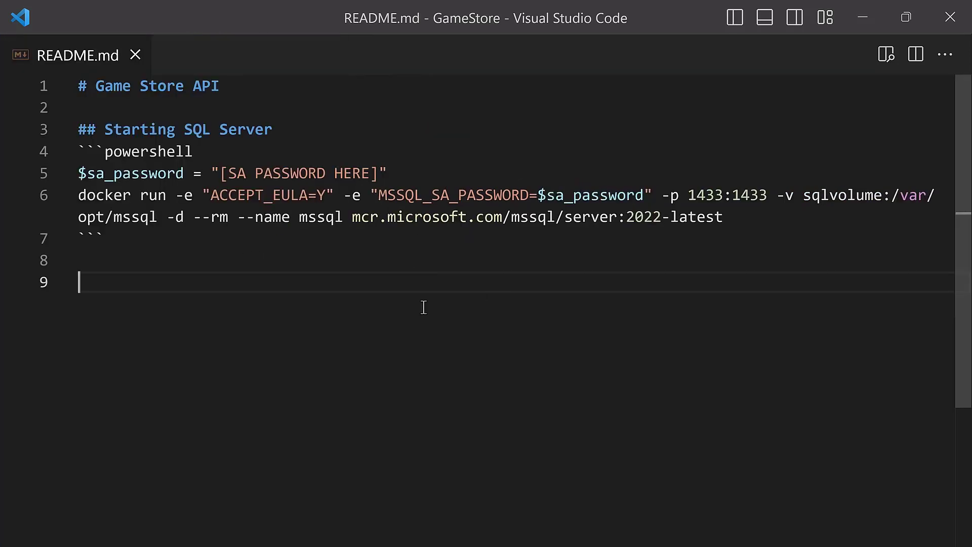
pyautogui.write('##')
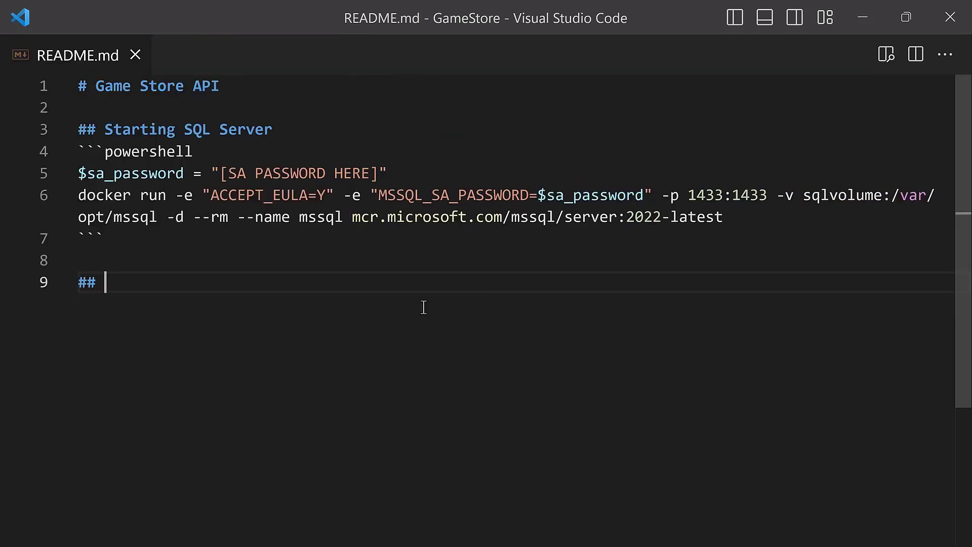
pyautogui.write('Setting the co')
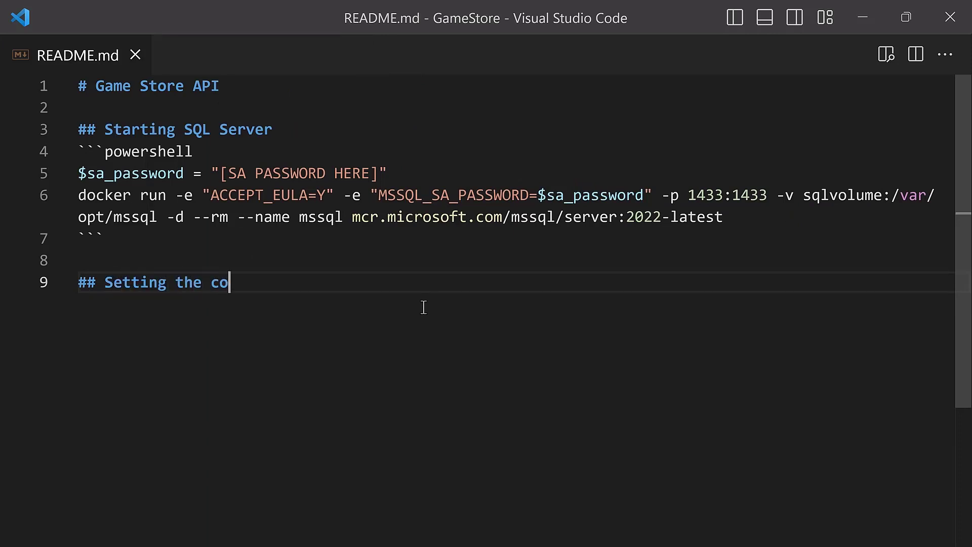
pyautogui.write('nnection string')
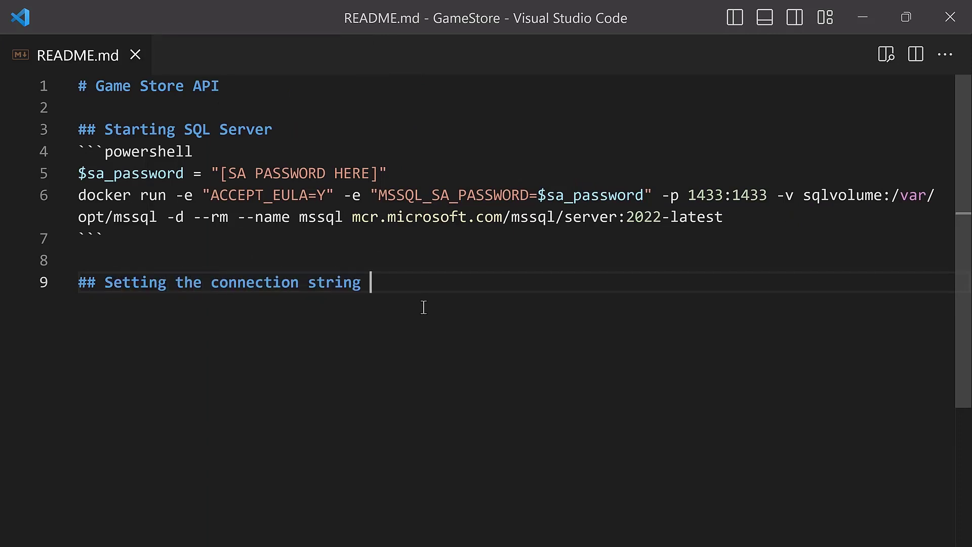
pyautogui.write('to secret manager')
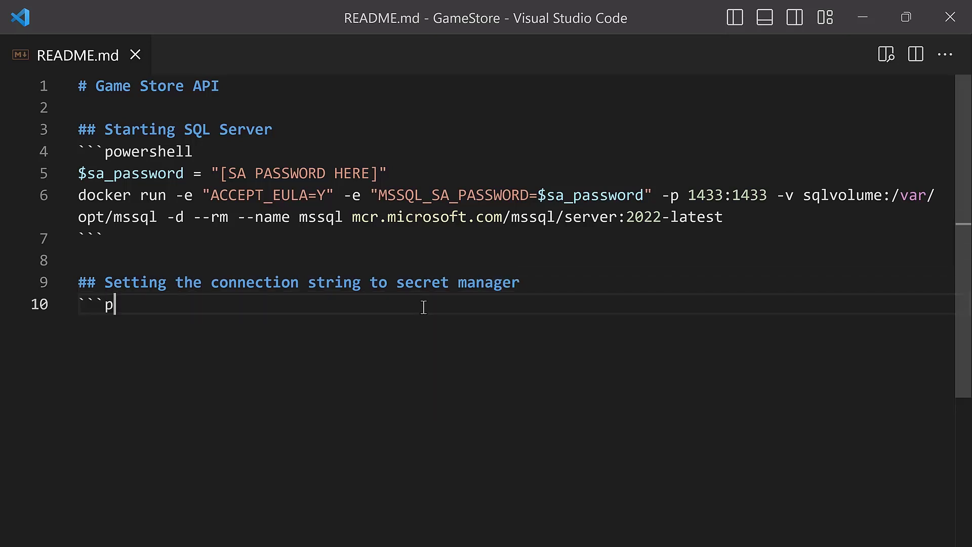
# Step: Add a powershell block containing $sa_password = "[SA PASSWORD HERE]"
pyautogui.write('owershell')
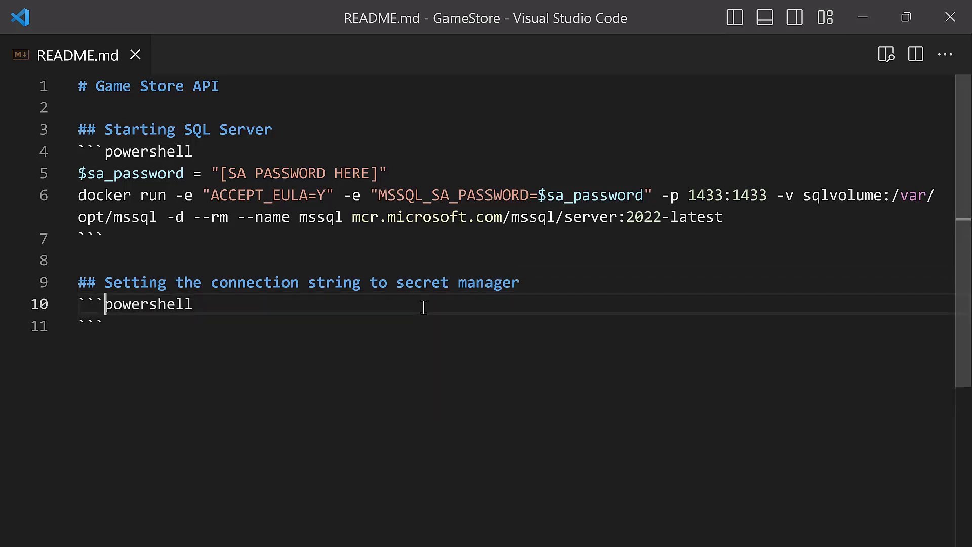
pyautogui.press('Enter')
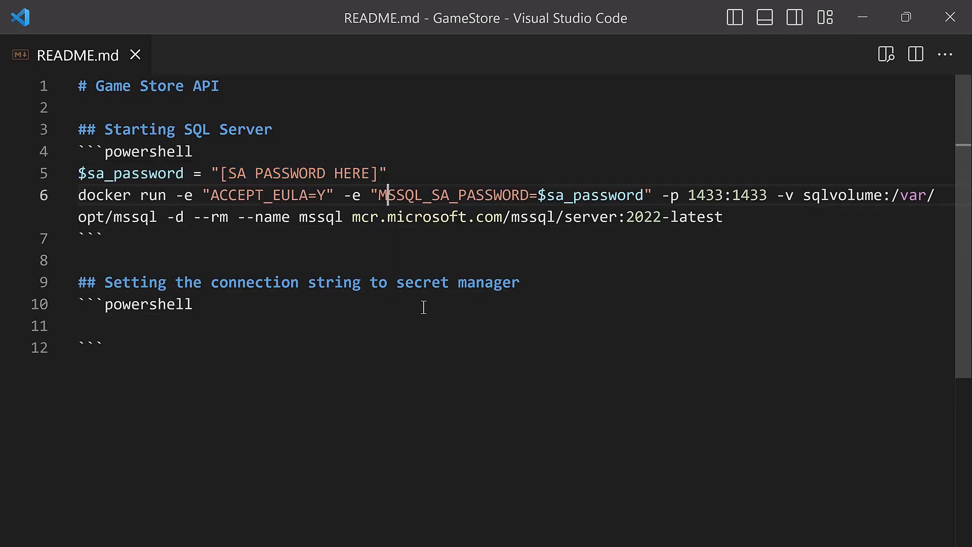
pyautogui.write('$sa_password = "[SA PASSWORD HERE]"')
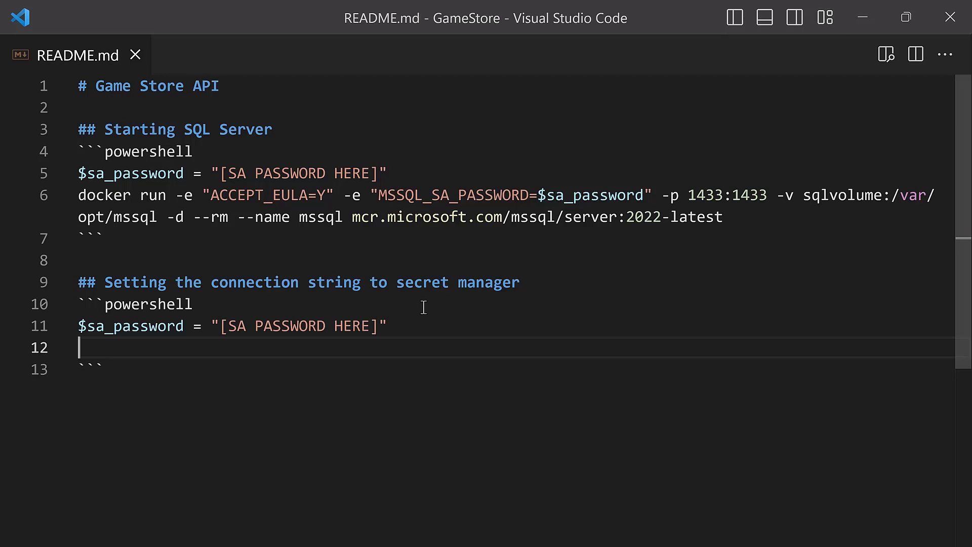
pyautogui.moveTo(965, 156)
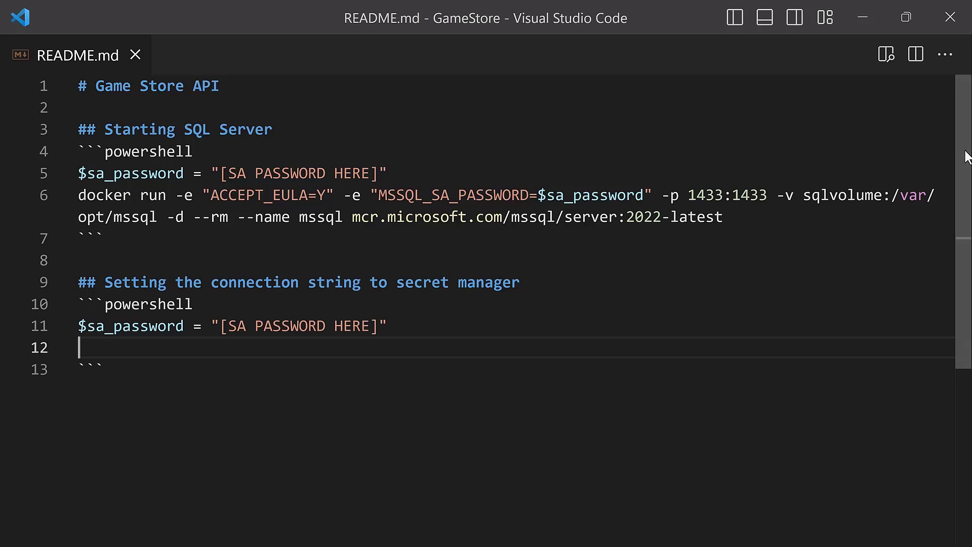
# Step: Type 'dotnet user-secrets set "' beneath the password line in README.md
pyautogui.scroll(-3)
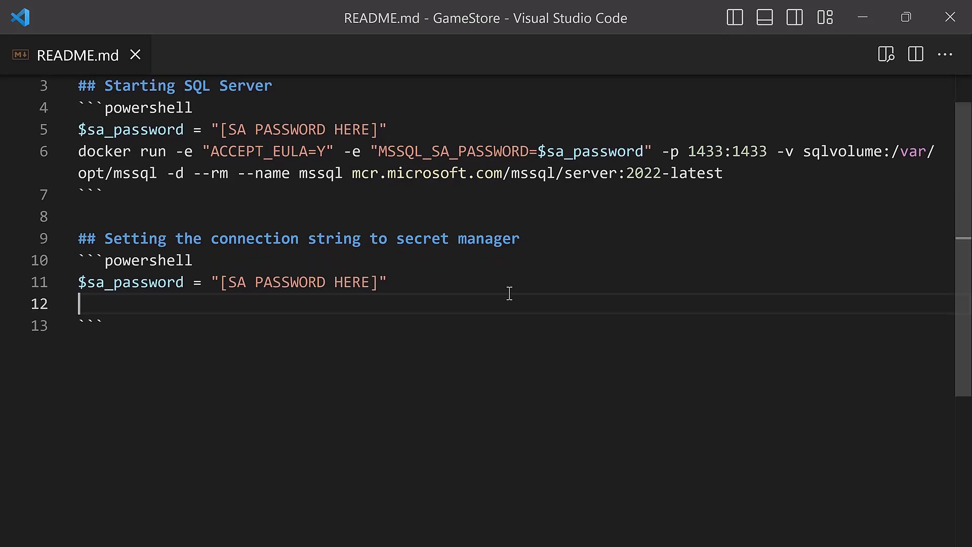
pyautogui.write('dotnet')
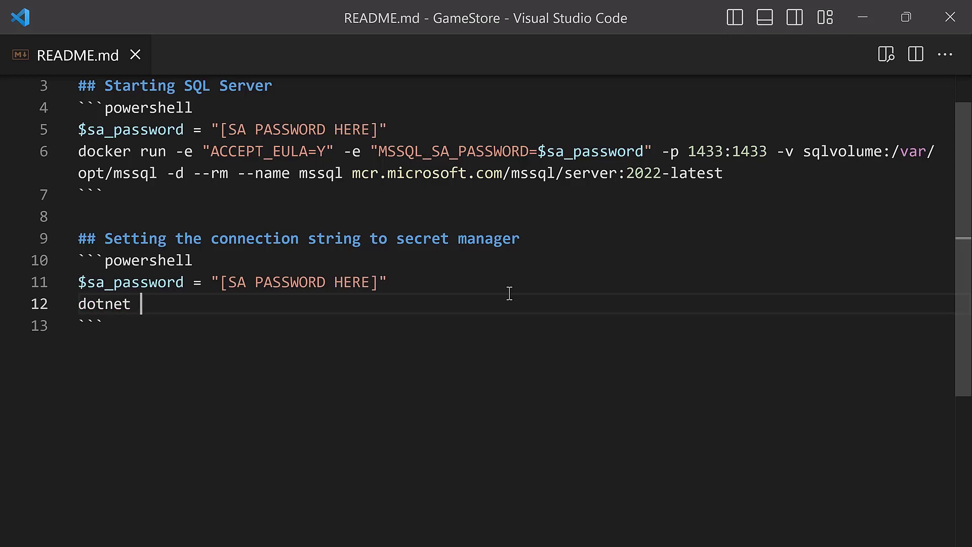
pyautogui.write('user-secrets')
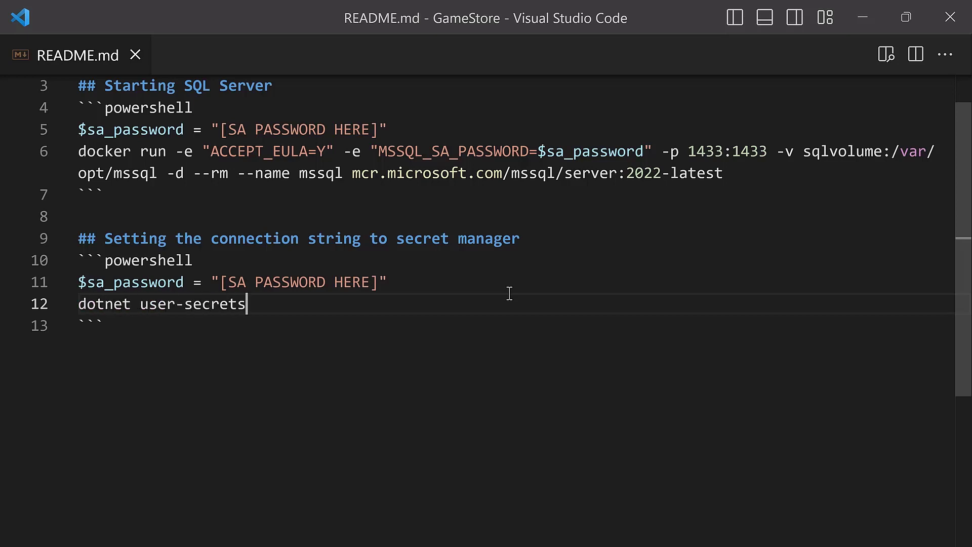
pyautogui.write('set')
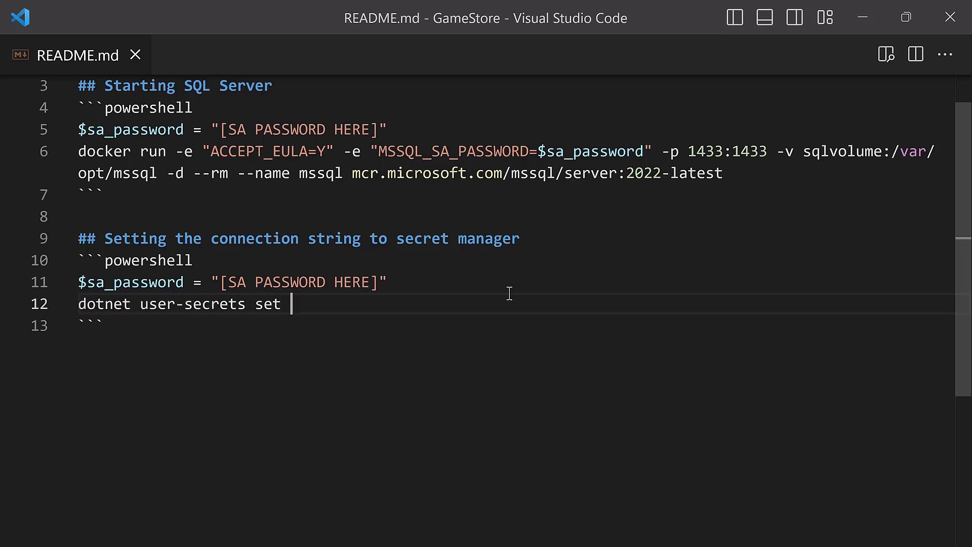
pyautogui.write('"')
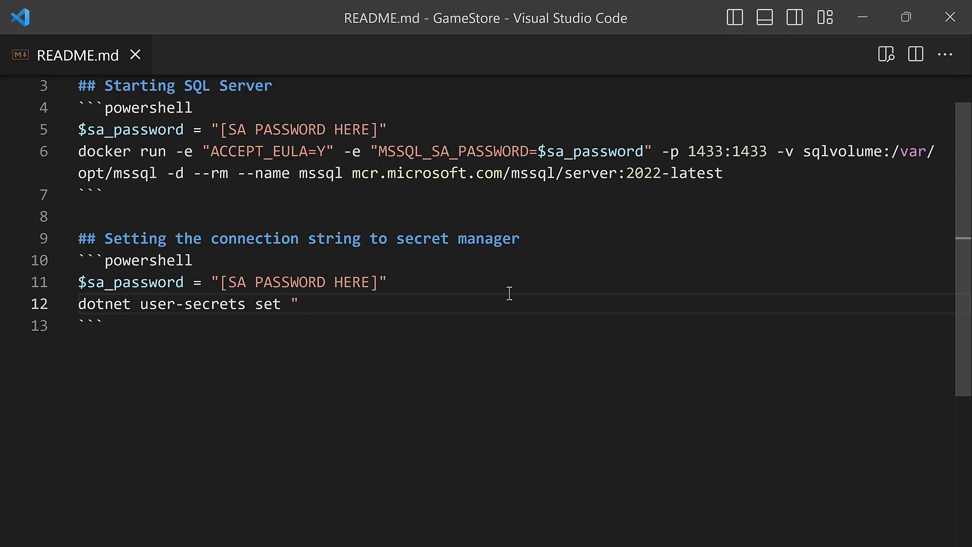
pyautogui.moveTo(500, 328)
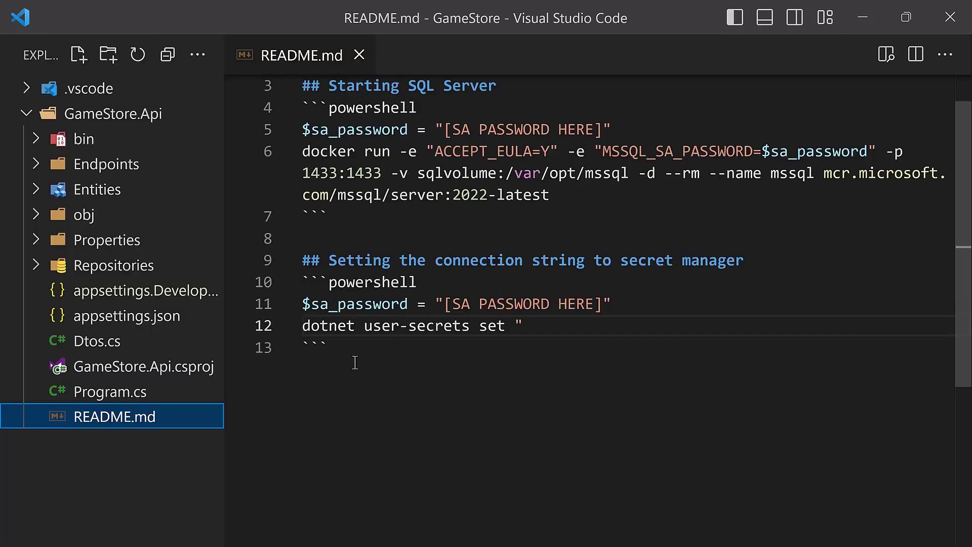
# Step: Copy the ConnectionStrings key name from appsettings.json into the README command
pyautogui.click(127, 315)
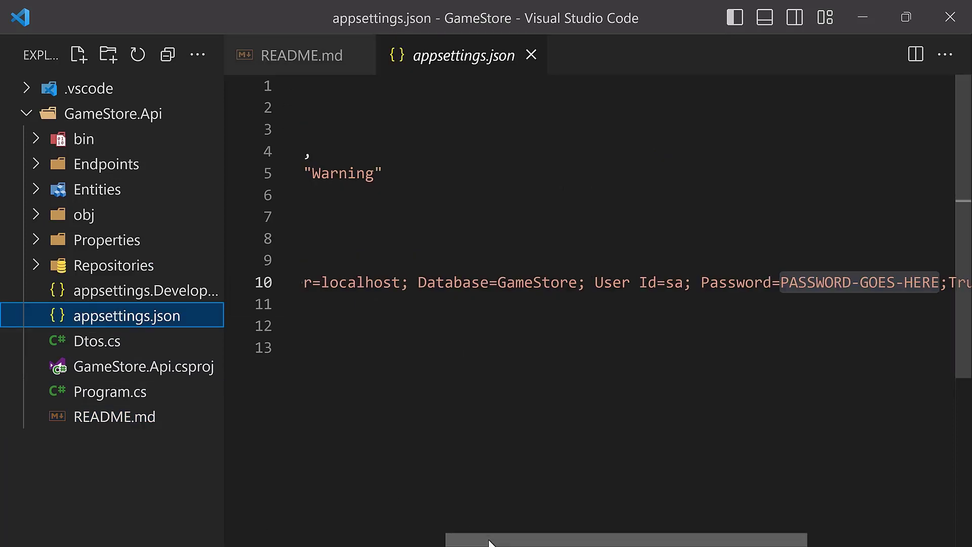
pyautogui.hscroll(-3)
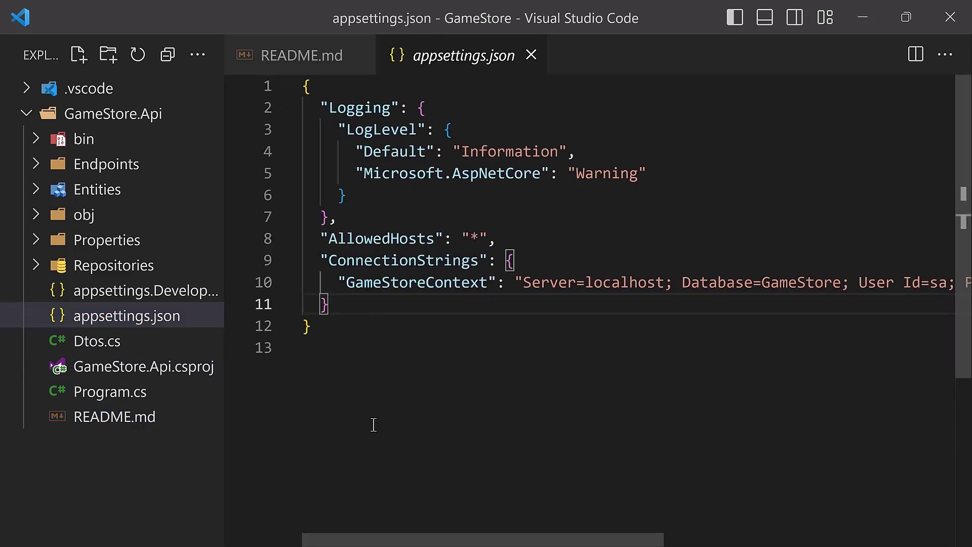
pyautogui.doubleClick(401, 260)
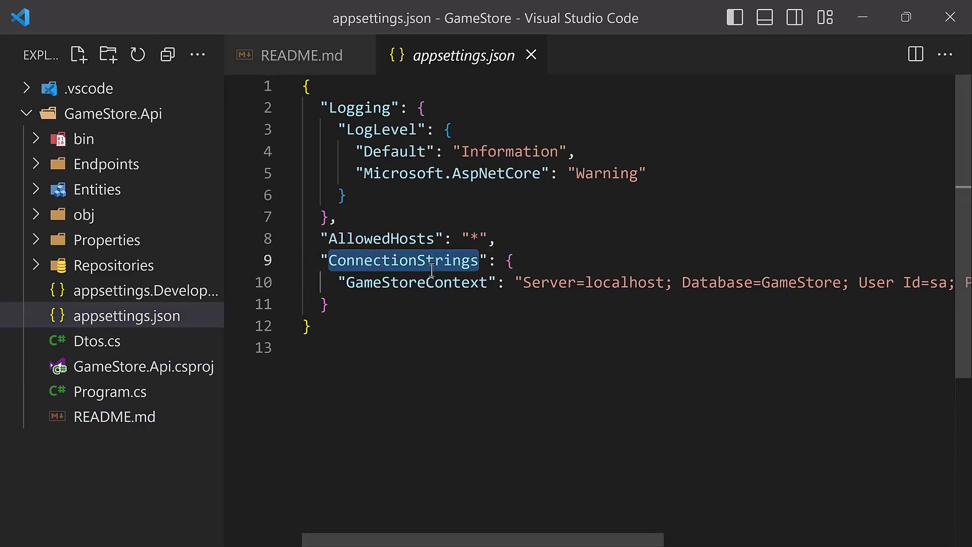
pyautogui.doubleClick(416, 282)
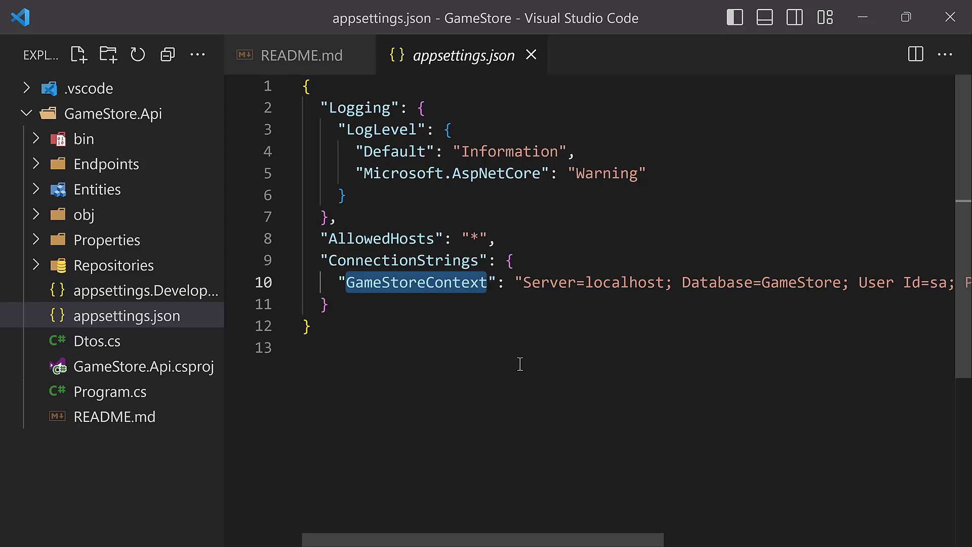
pyautogui.doubleClick(403, 260)
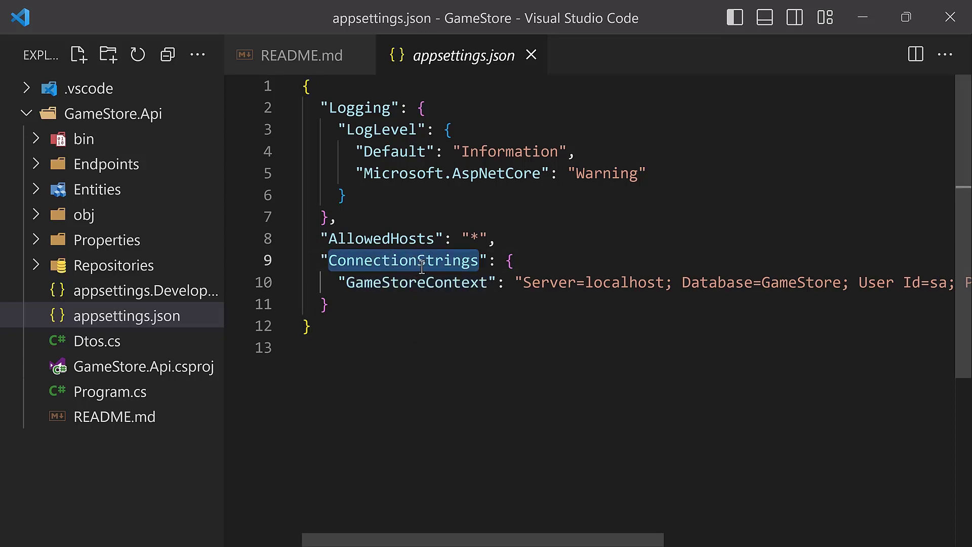
pyautogui.rightClick(403, 261)
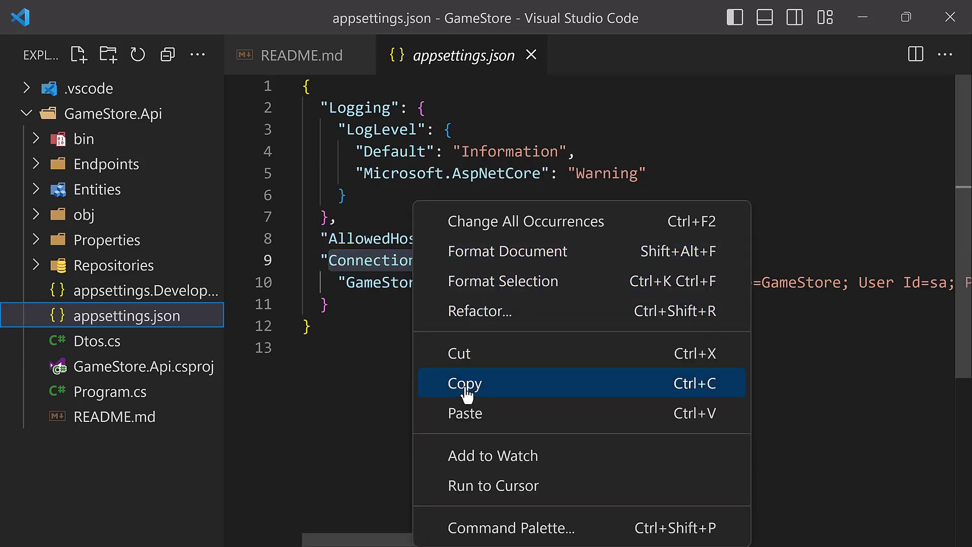
pyautogui.click(298, 55)
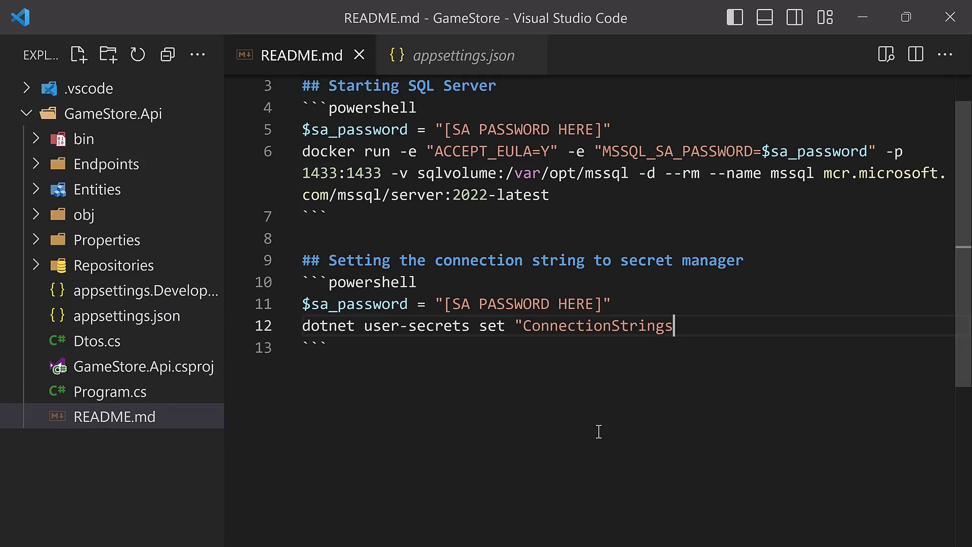
# Step: Append ':GameStoreContext', a closing quote and an empty "" value to the command
pyautogui.write(':')
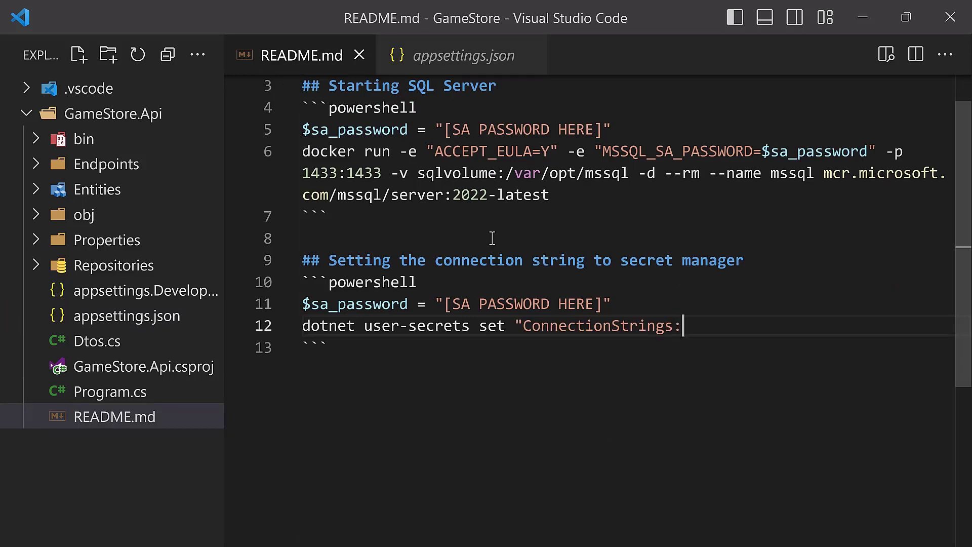
pyautogui.click(462, 55)
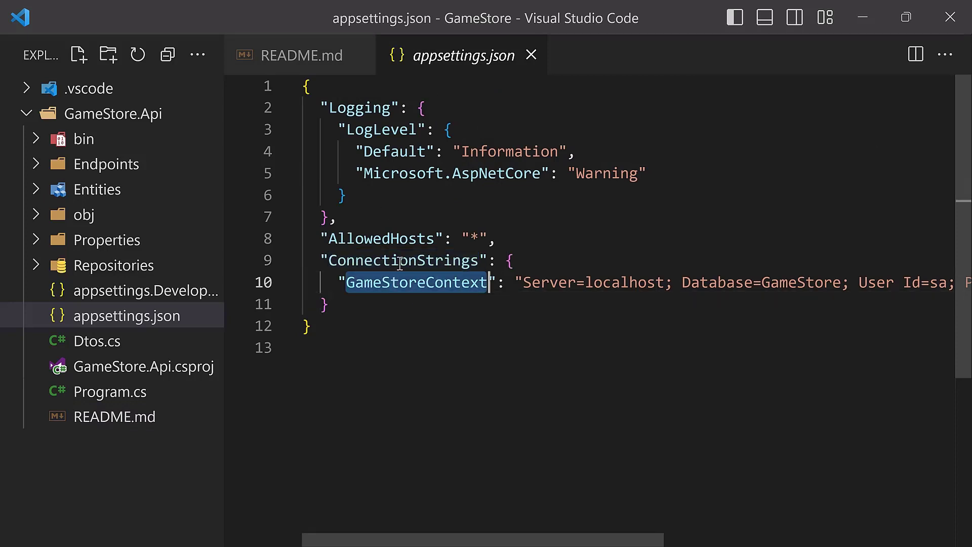
pyautogui.moveTo(443, 378)
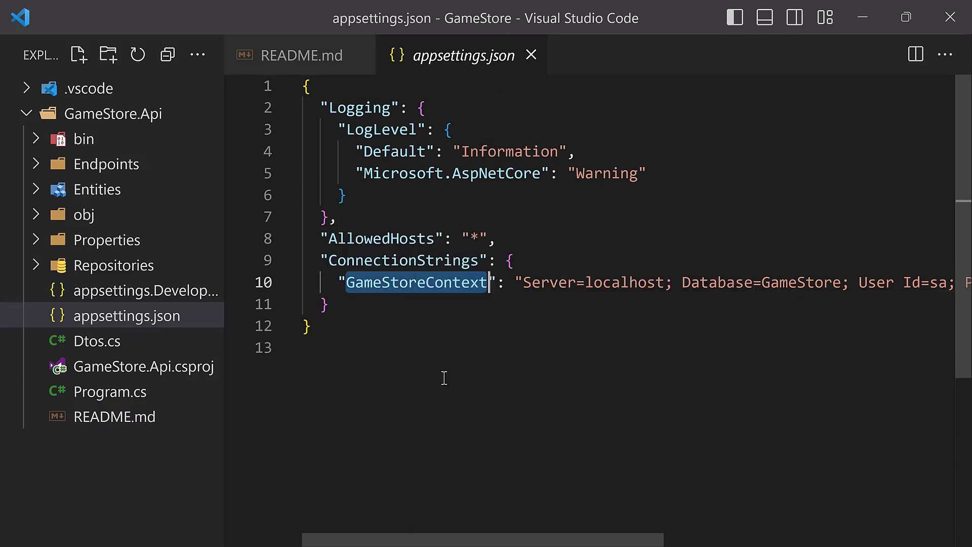
pyautogui.click(300, 55)
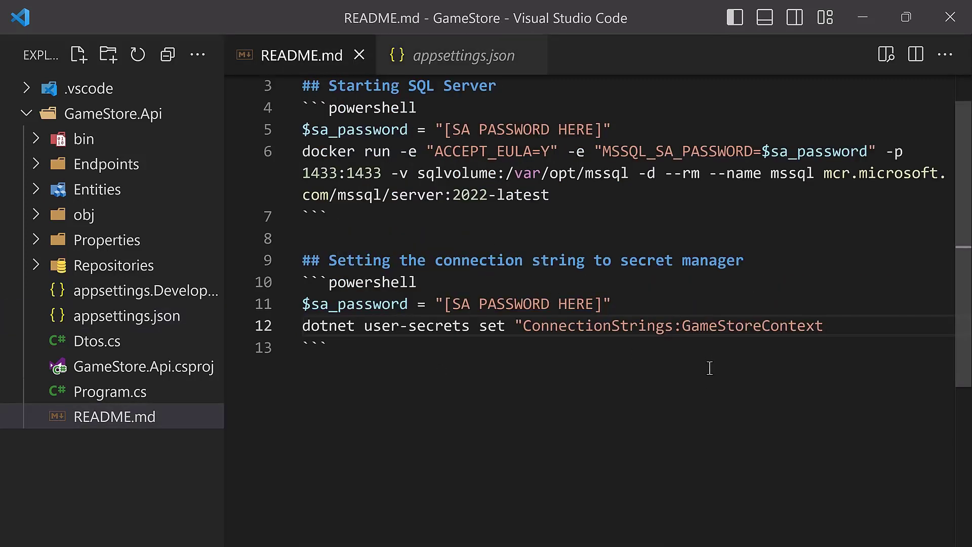
pyautogui.write('"')
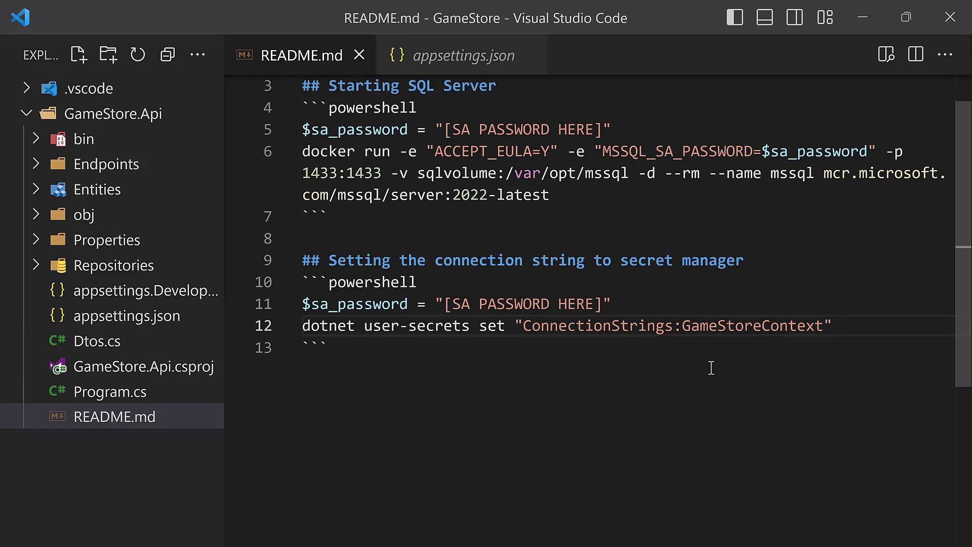
pyautogui.click(733, 17)
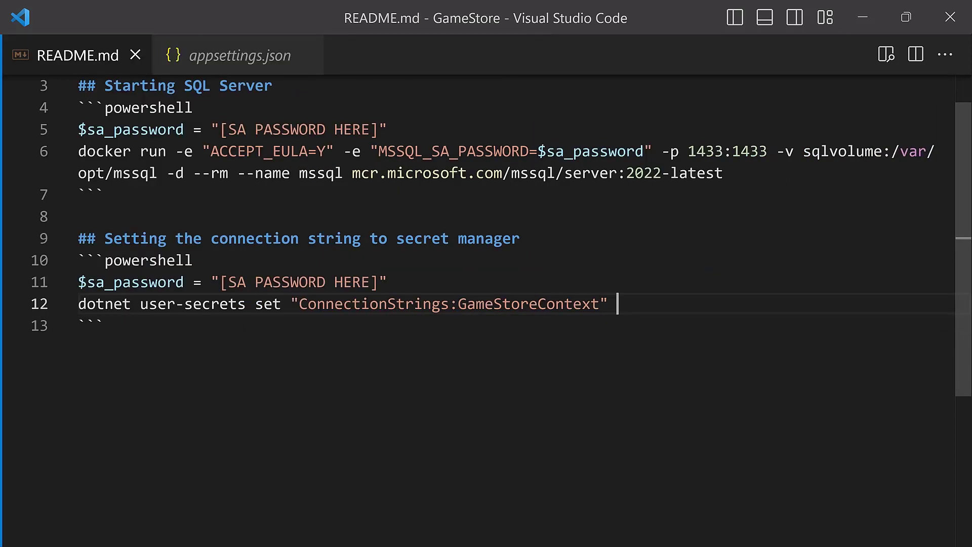
pyautogui.moveTo(338, 332)
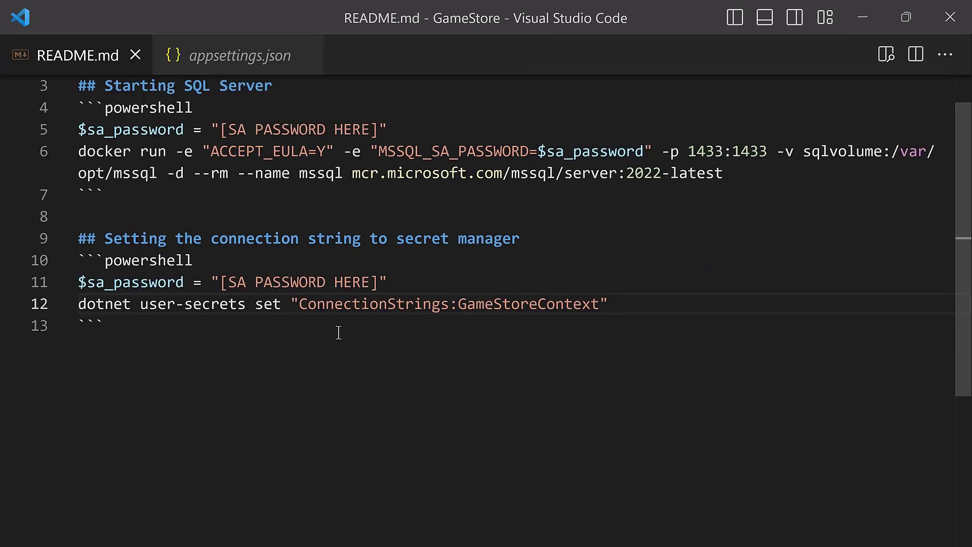
pyautogui.write('""')
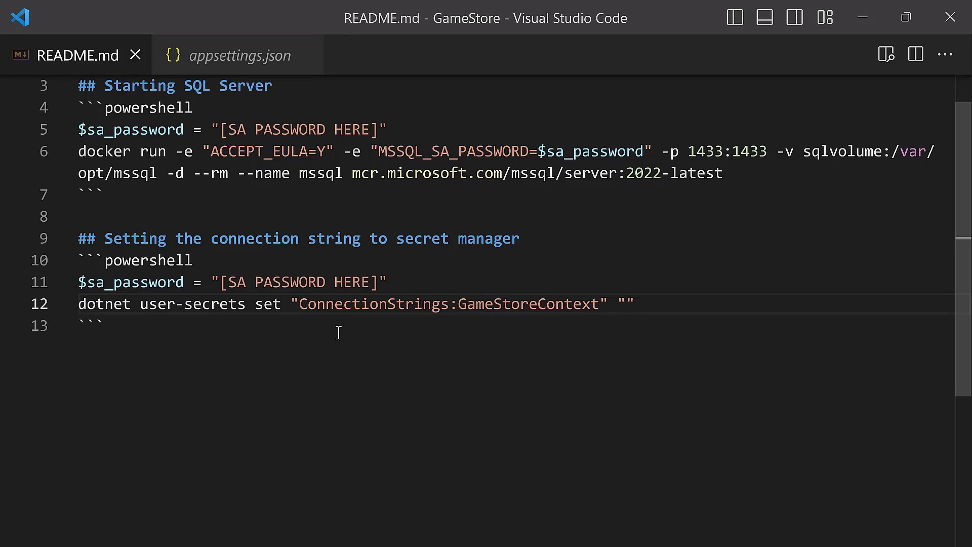
pyautogui.click(240, 55)
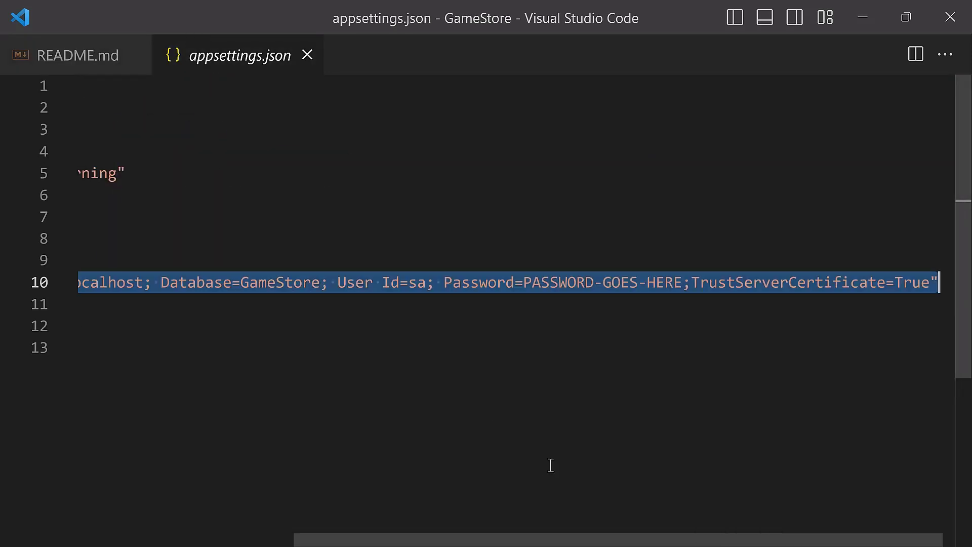
# Step: Paste the connection string into the command, replacing PASSWORD-GOES-HERE with $sa_password
pyautogui.rightClick(483, 281)
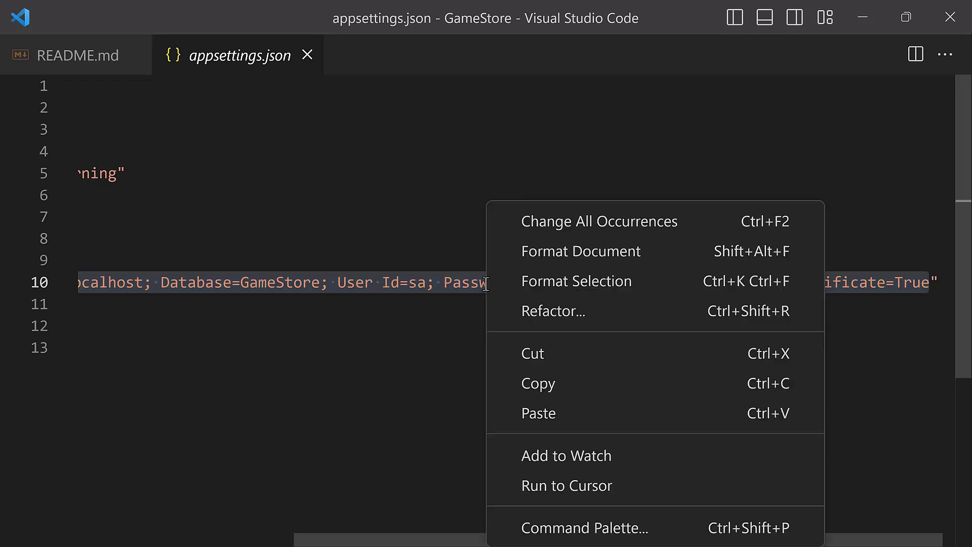
pyautogui.click(78, 55)
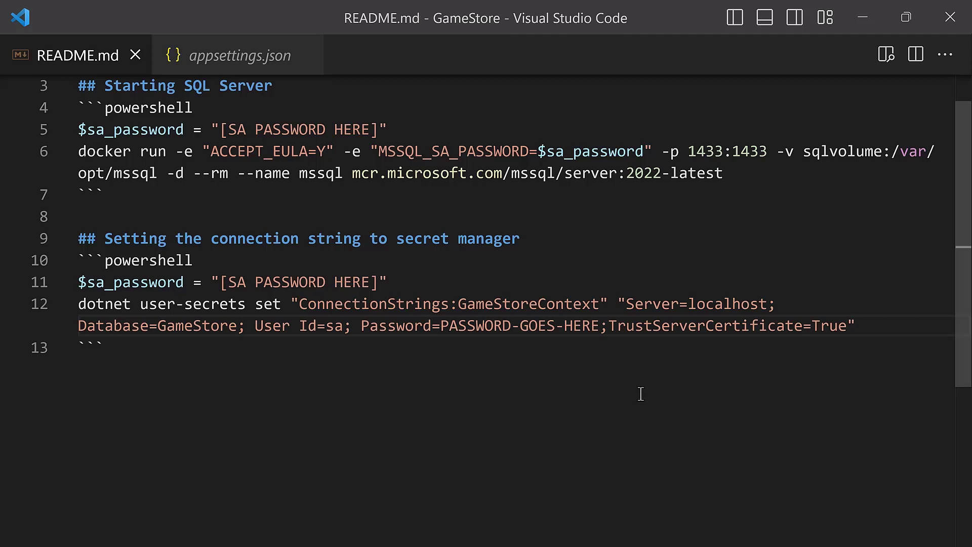
pyautogui.moveTo(497, 345)
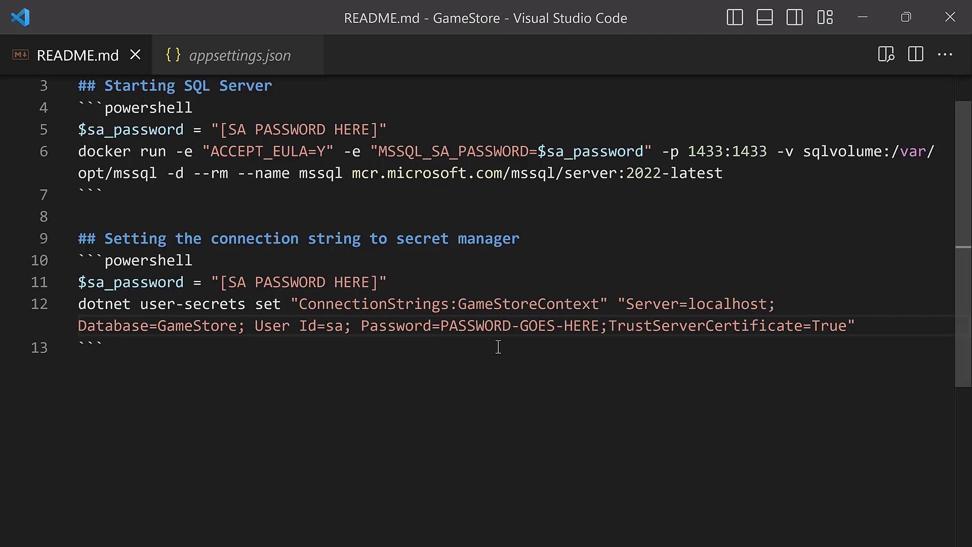
pyautogui.doubleClick(519, 326)
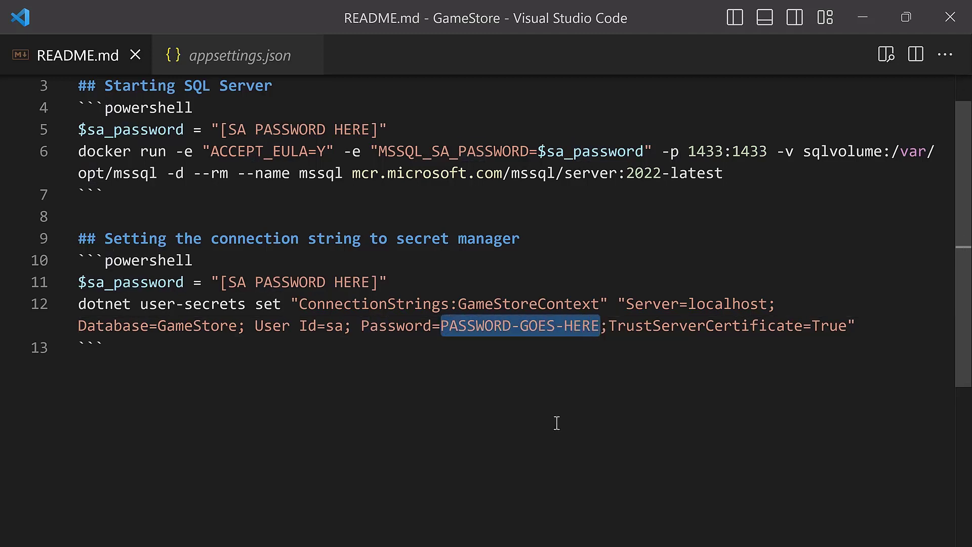
pyautogui.write('$sa')
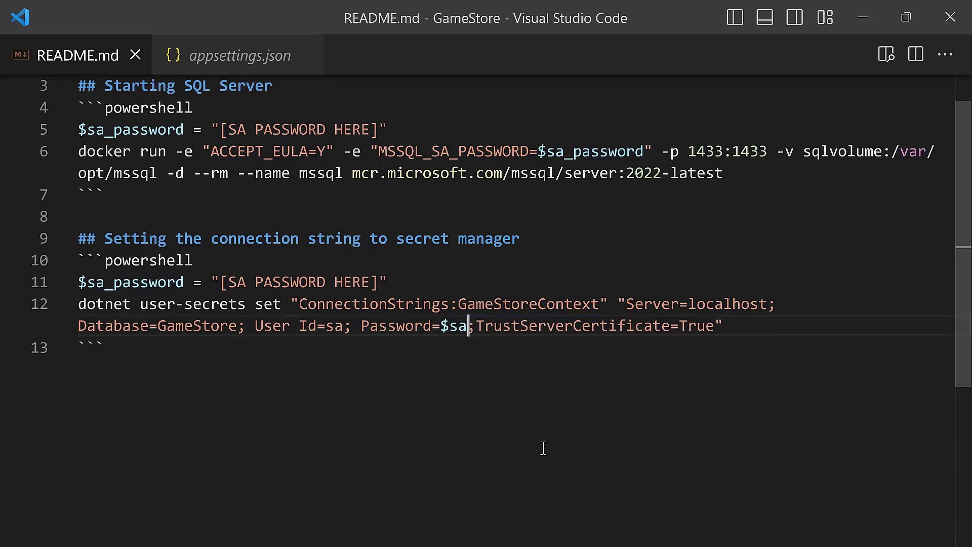
pyautogui.write('_password')
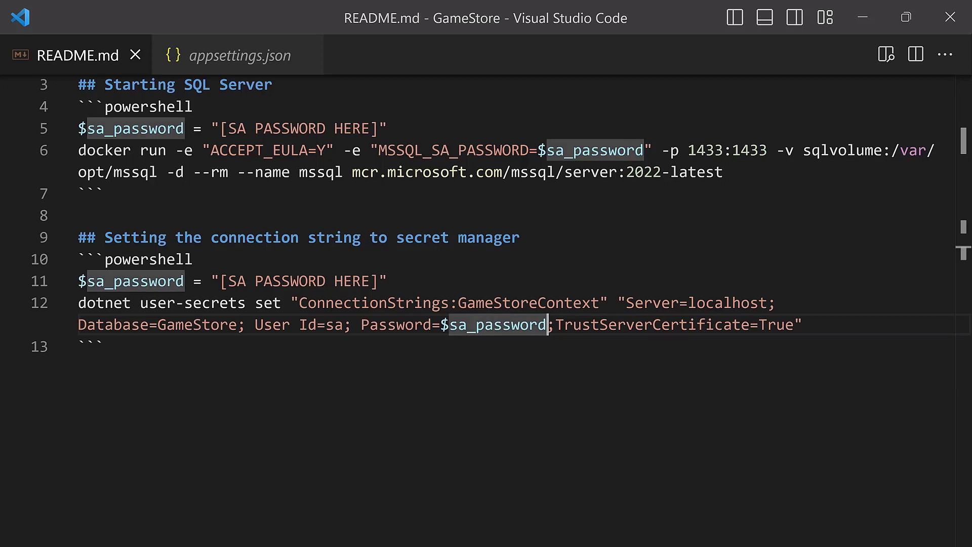
pyautogui.moveTo(638, 278)
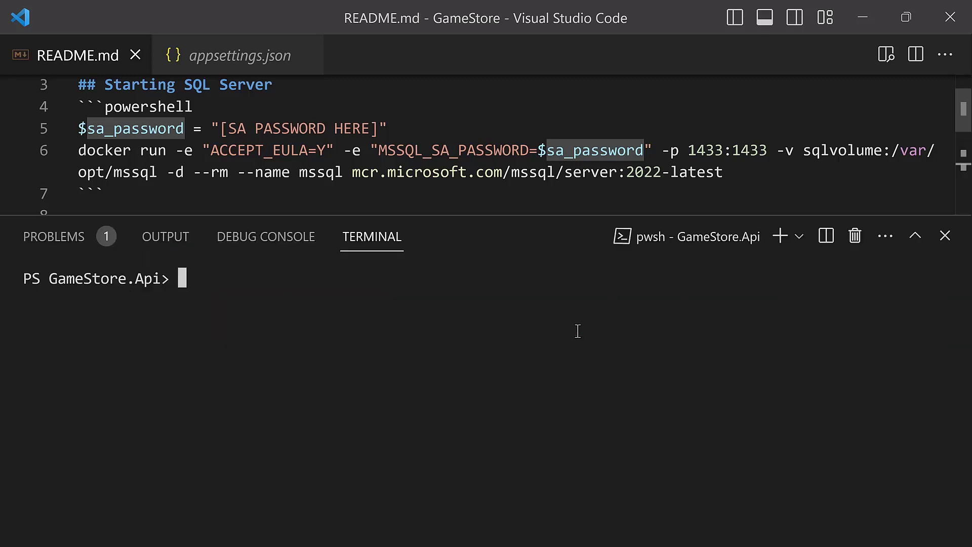
pyautogui.scroll(-3)
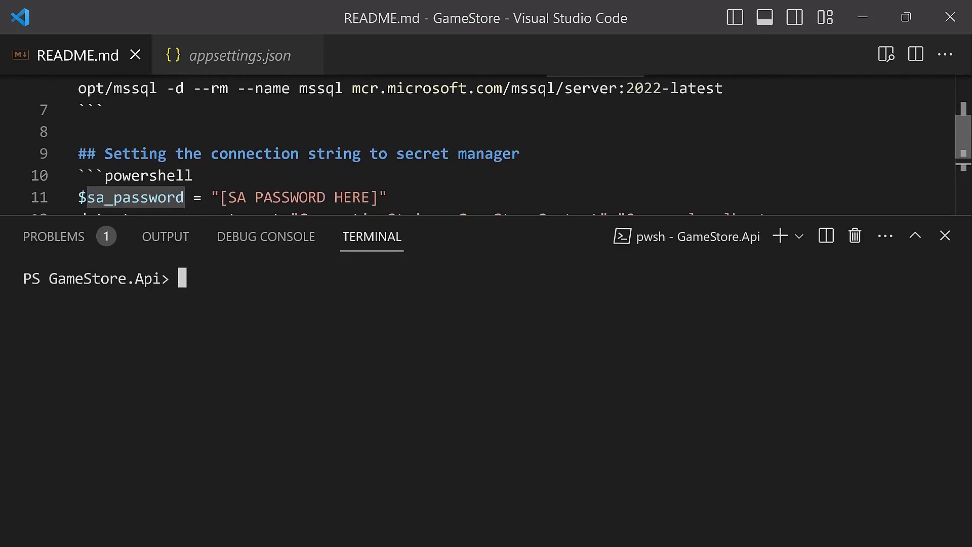
pyautogui.scroll(-3)
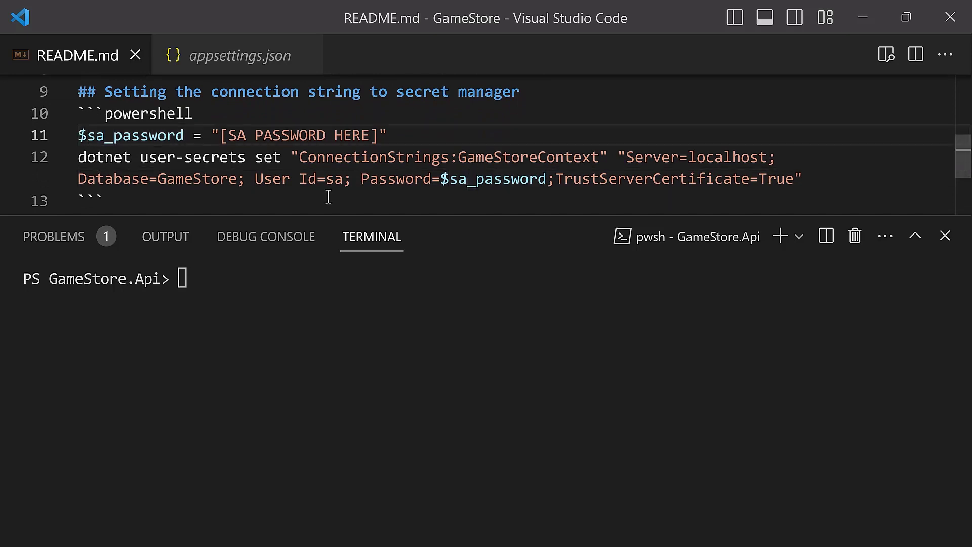
pyautogui.write('$sa_password =')
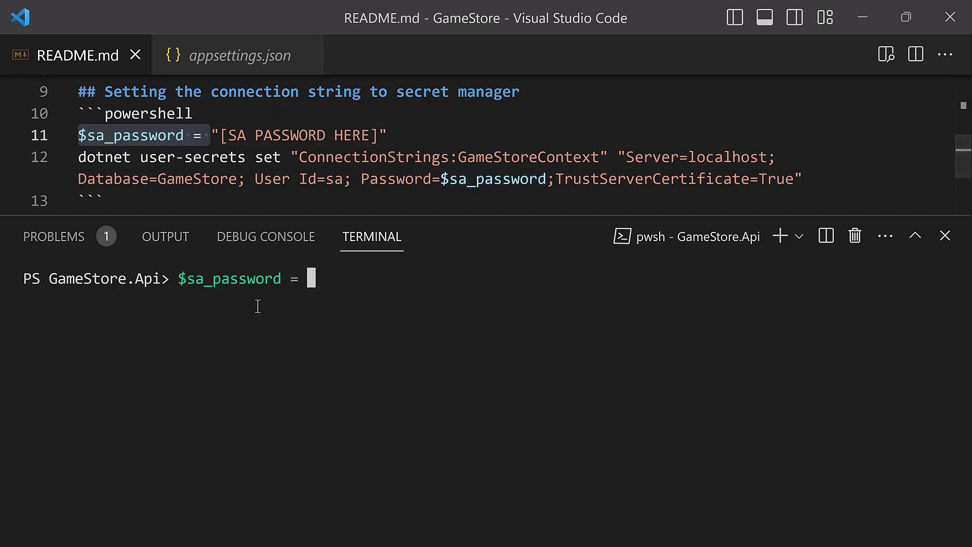
pyautogui.write('"')
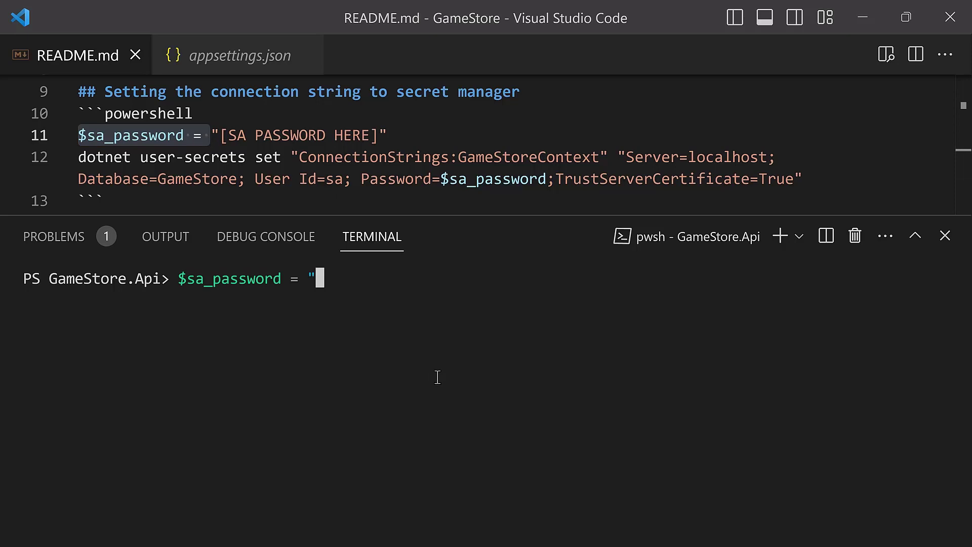
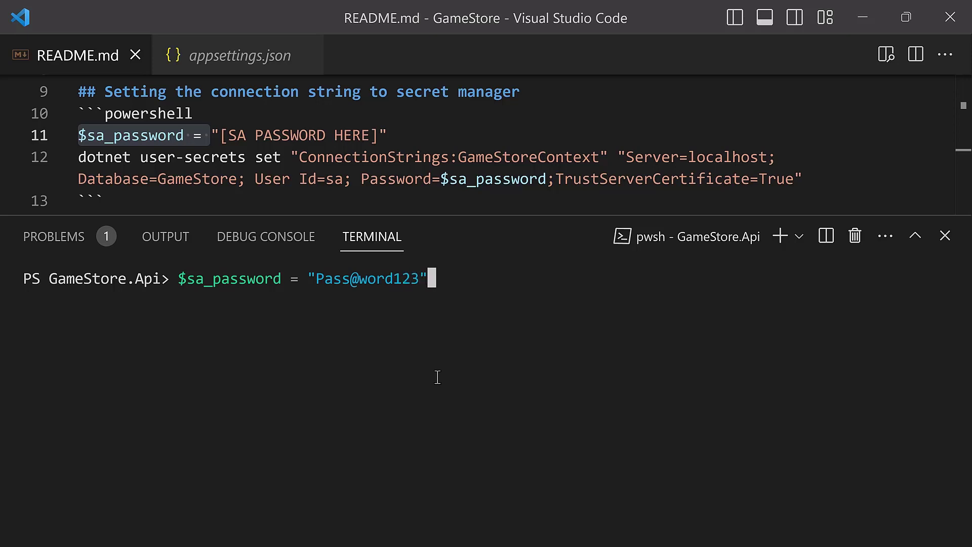
pyautogui.press('Return')
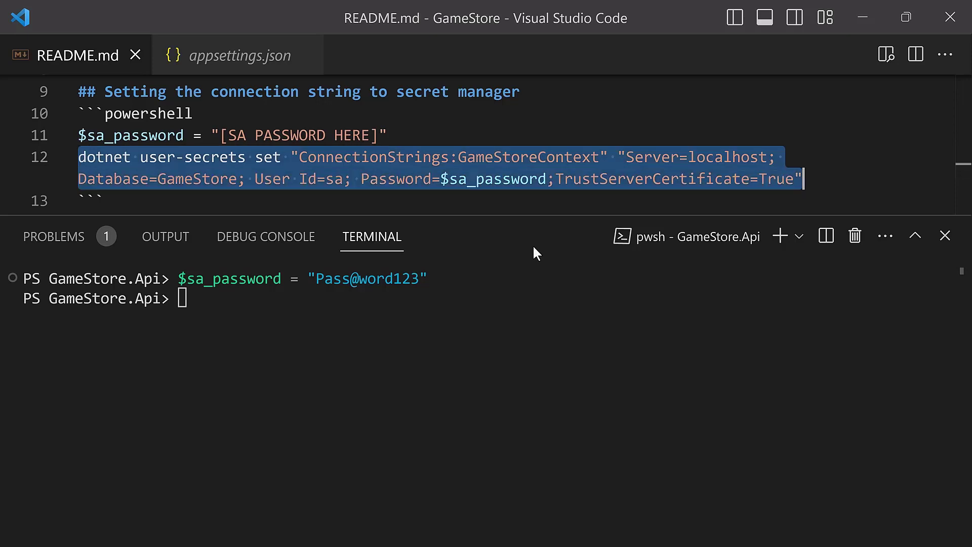
pyautogui.moveTo(384, 359)
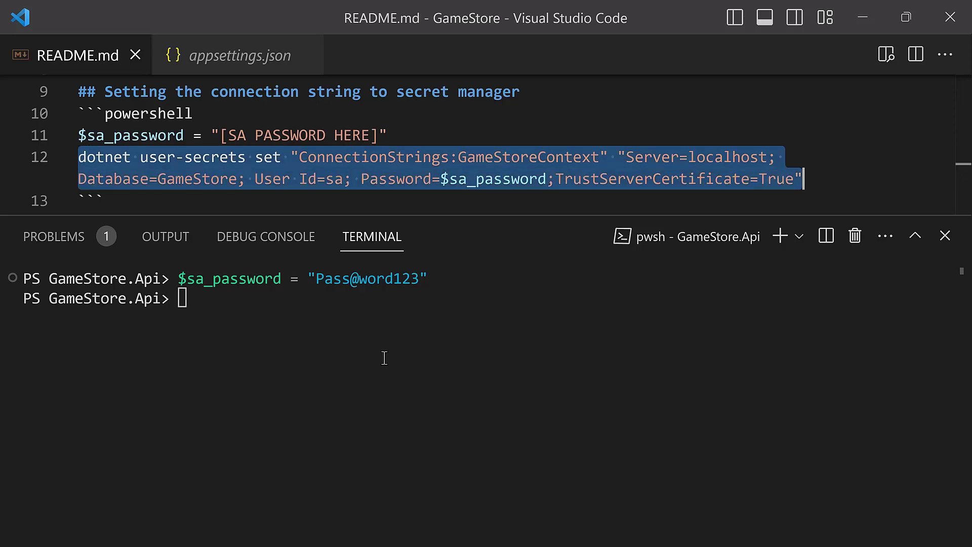
pyautogui.press('ctrl+v')
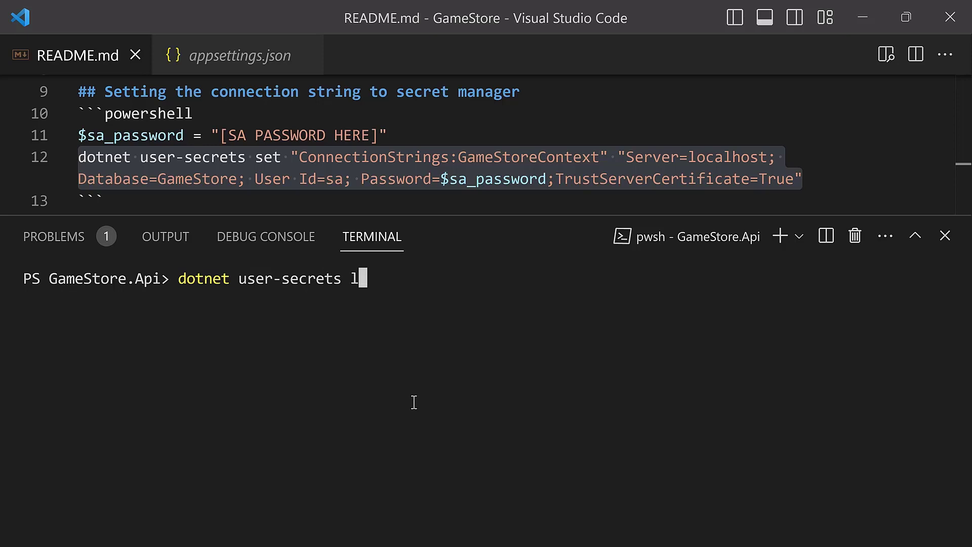
pyautogui.press('Return')
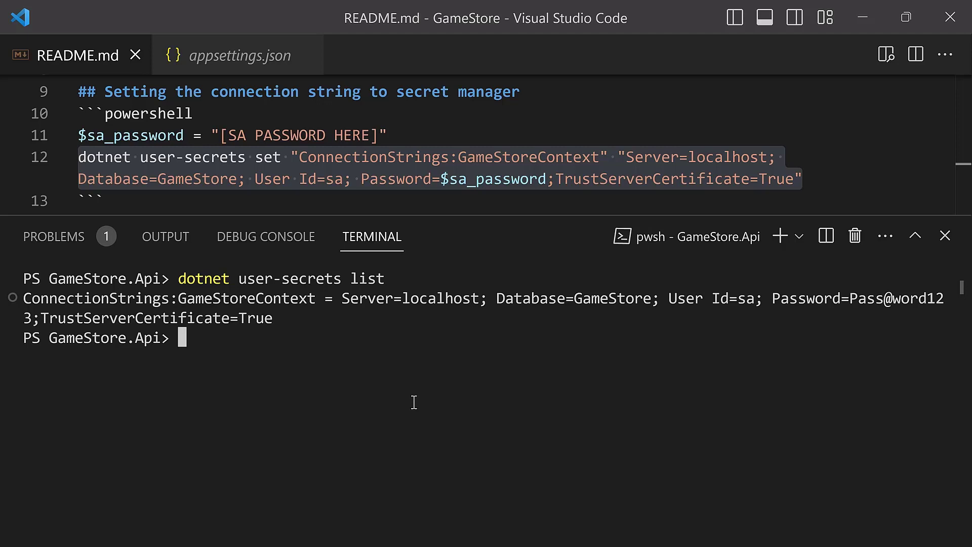
pyautogui.moveTo(825, 269)
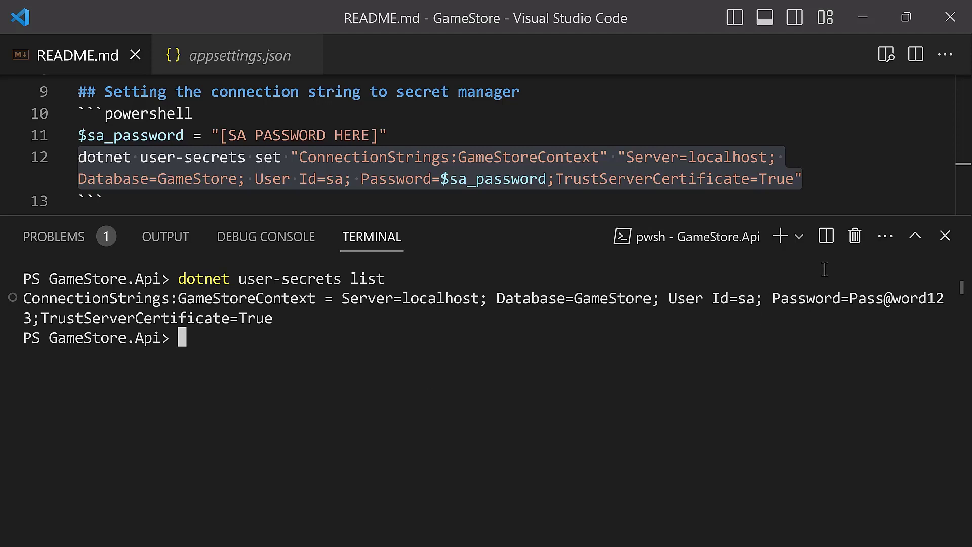
# Step: Delete the ConnectionStrings block and its leftover trailing comma from appsettings.json
pyautogui.click(239, 55)
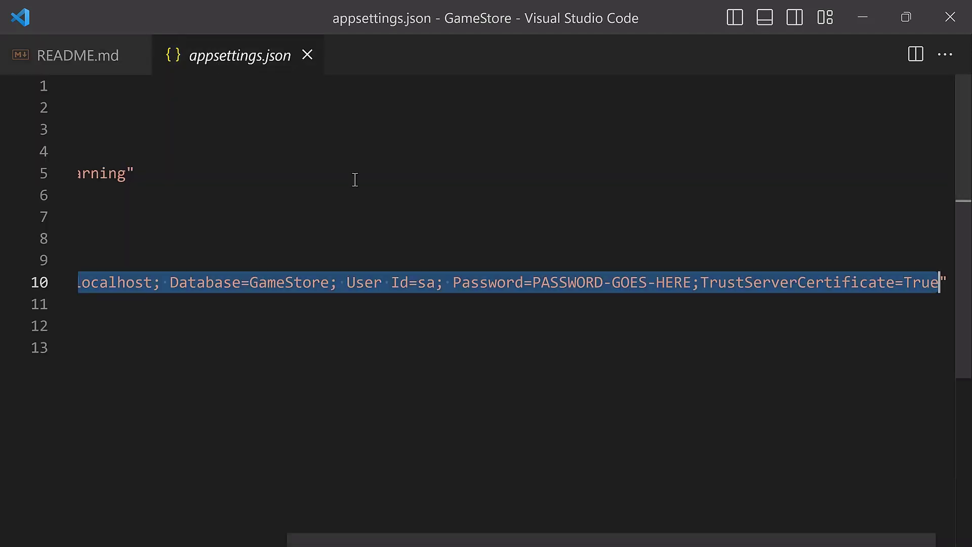
pyautogui.hscroll(-3)
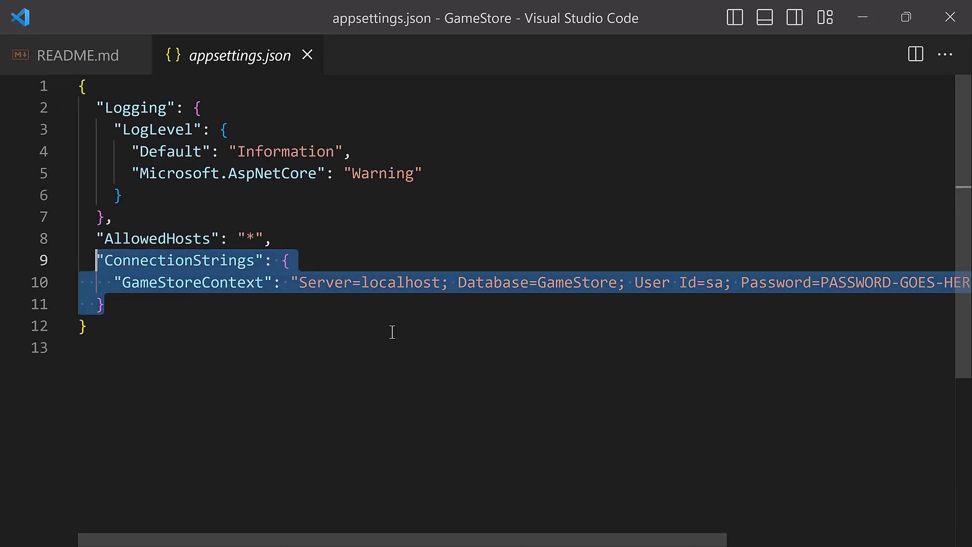
pyautogui.press('Delete')
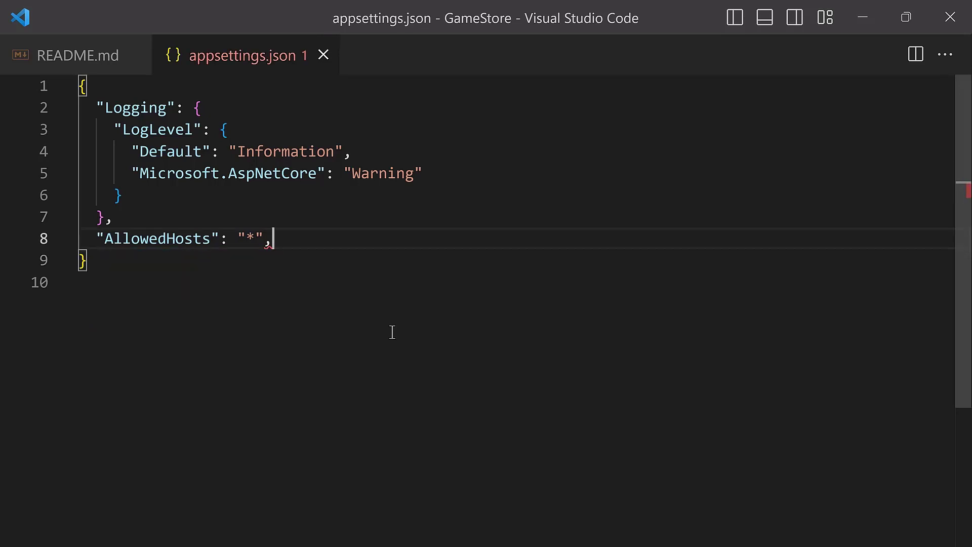
pyautogui.press('Backspace')
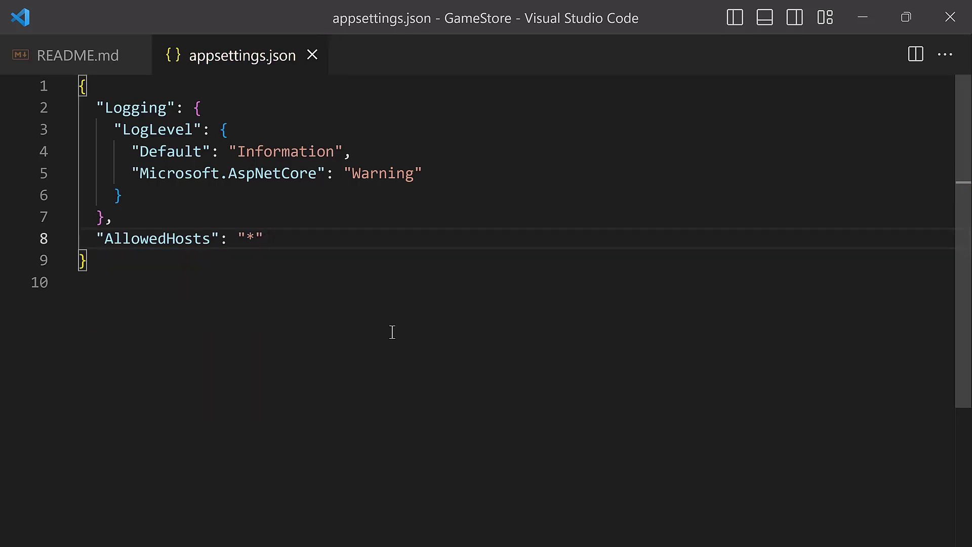
pyautogui.click(734, 17)
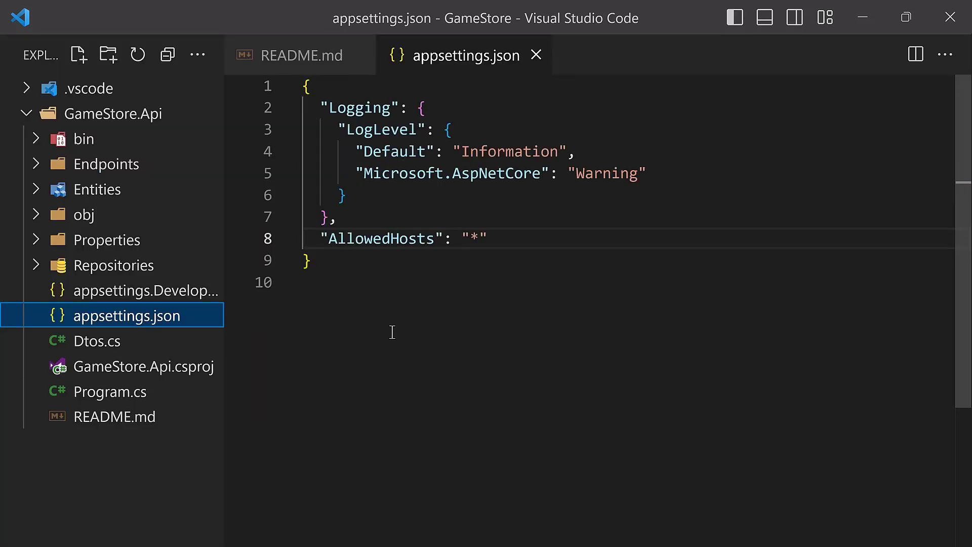
pyautogui.click(112, 391)
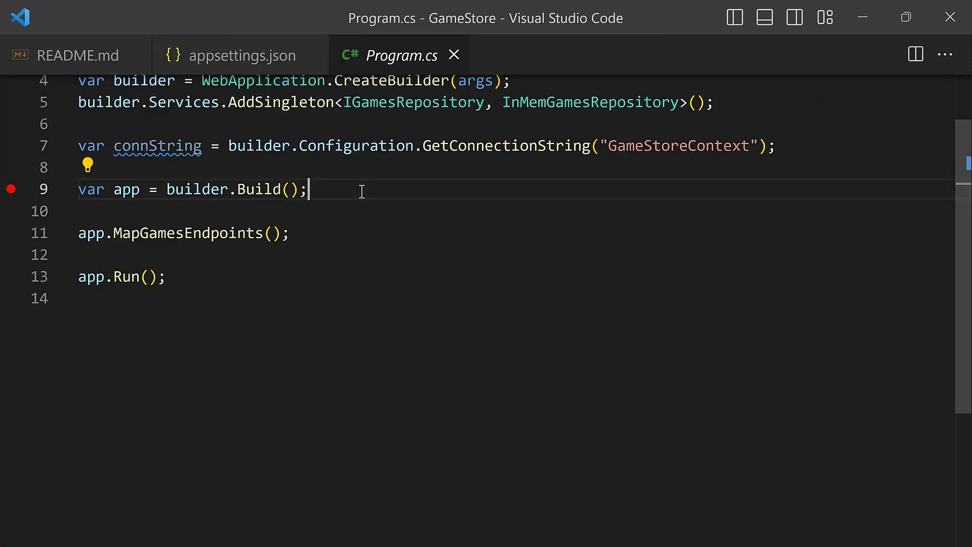
pyautogui.moveTo(367, 190)
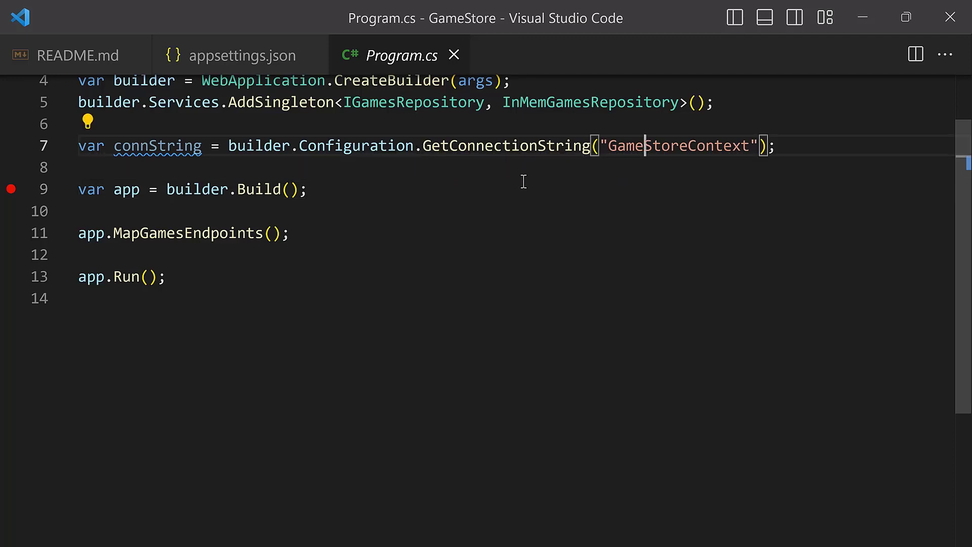
# Step: Select connString in Program.cs and debug with F5 until the line 9 breakpoint
pyautogui.doubleClick(157, 146)
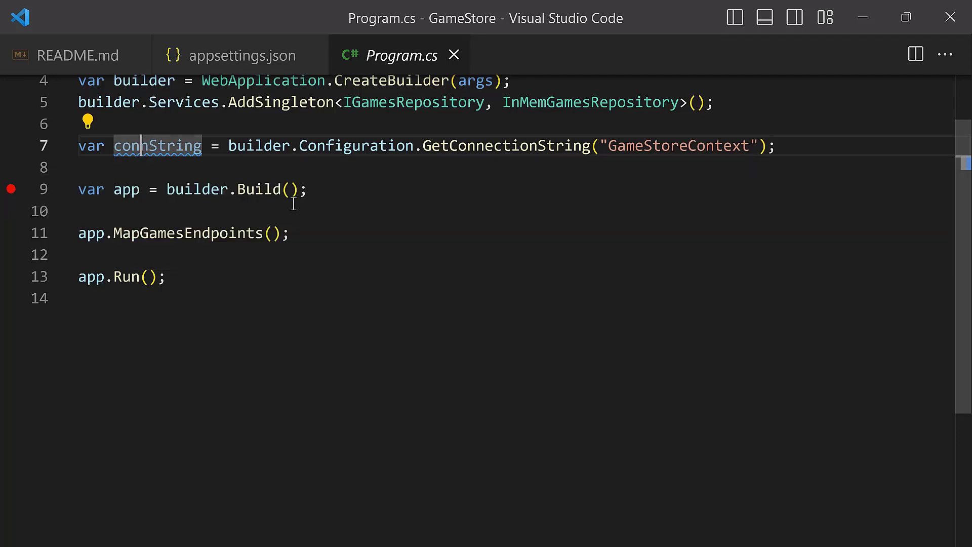
pyautogui.press('f5')
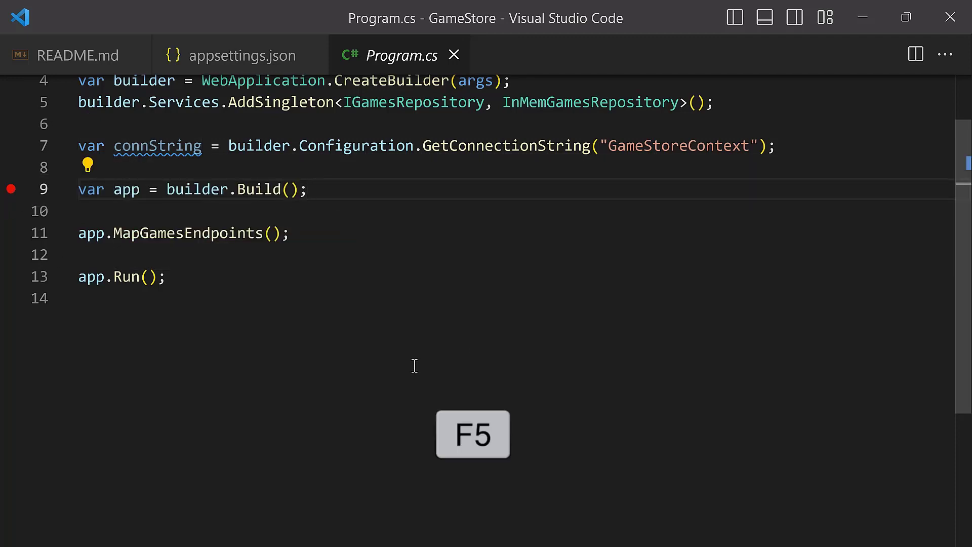
pyautogui.press('f5')
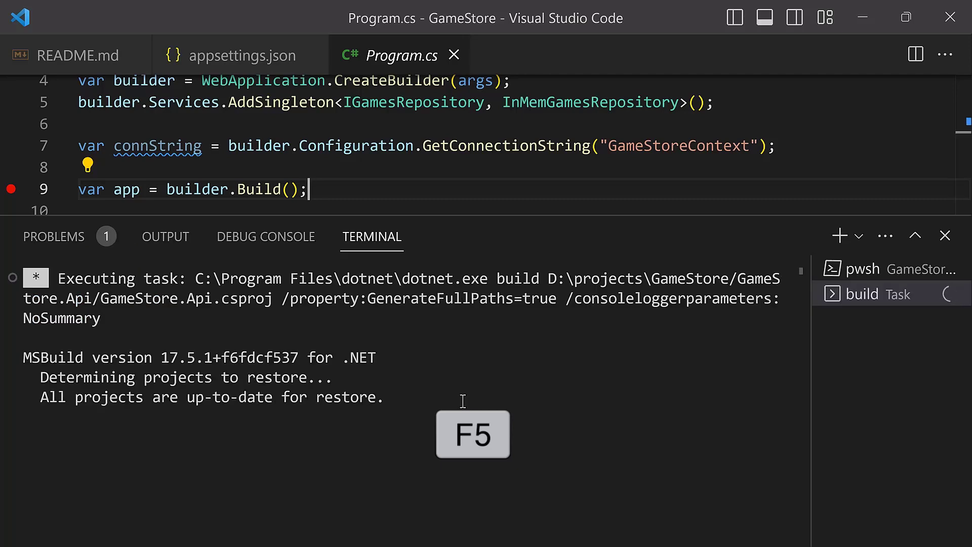
pyautogui.press('F5')
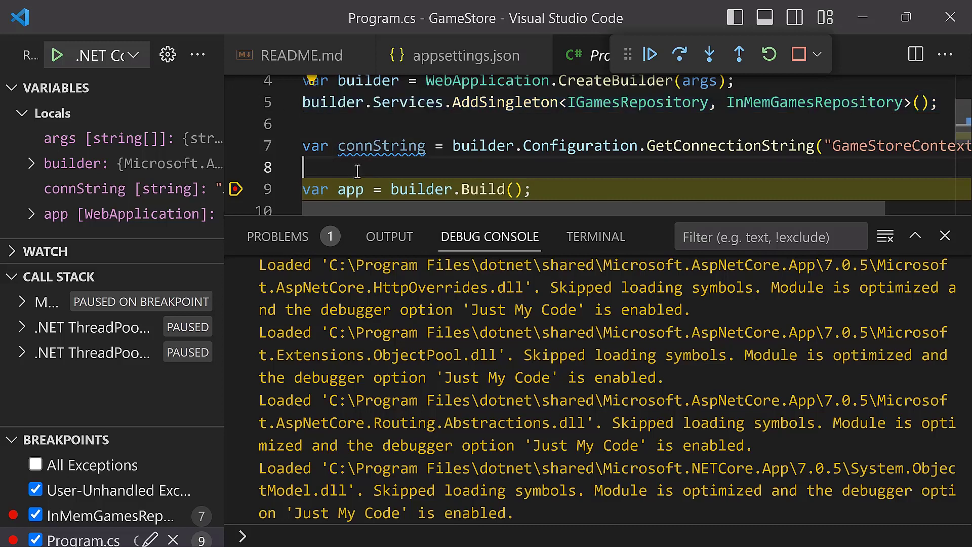
pyautogui.moveTo(381, 145)
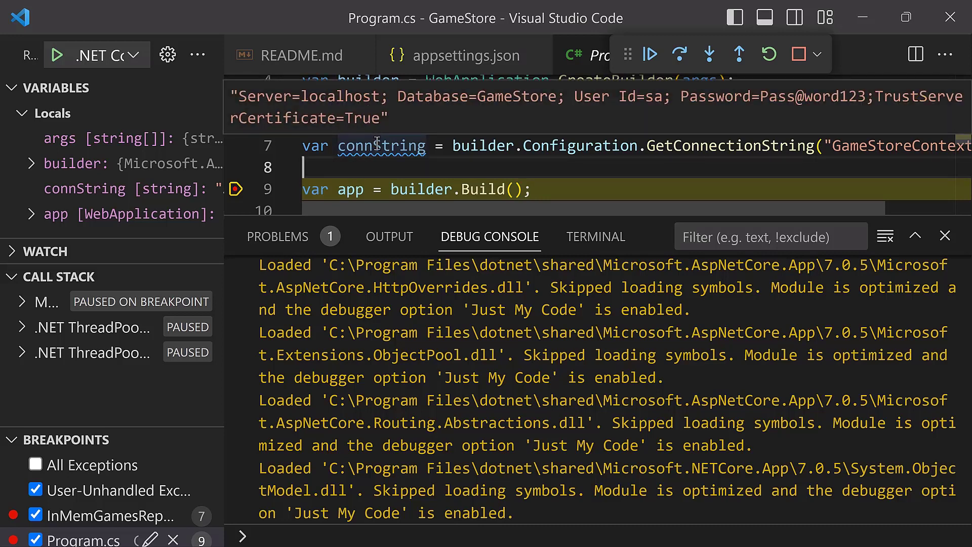